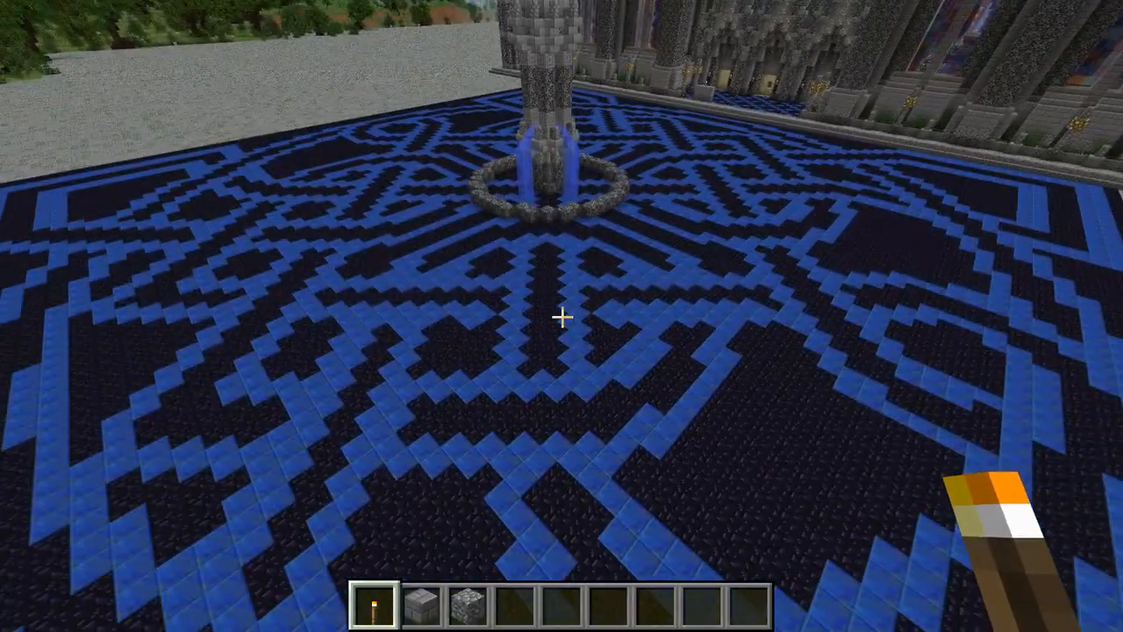
mouse_move(562, 316)
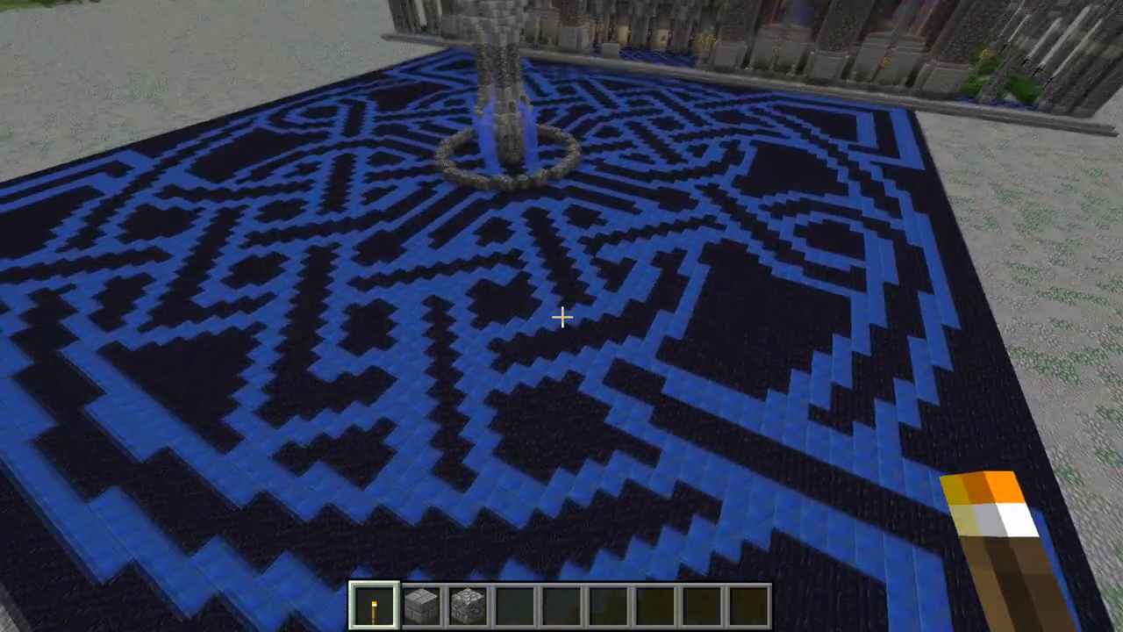
mouse_move(562, 316)
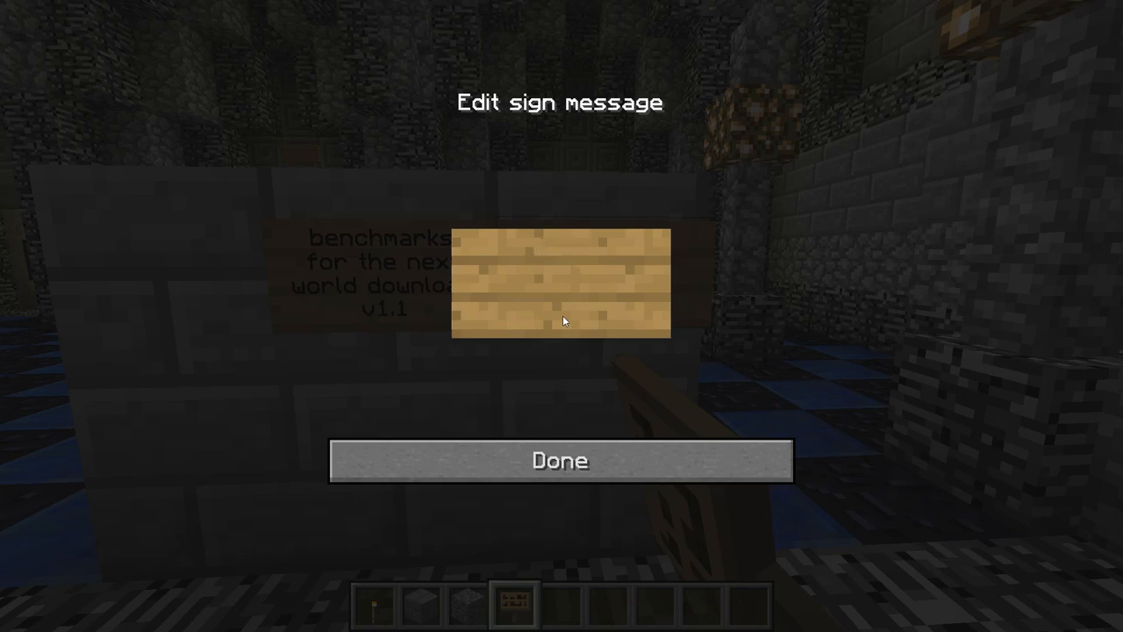
Finish the sign's benchmark and v1.1 message on the stone wall.
left_click(560, 461)
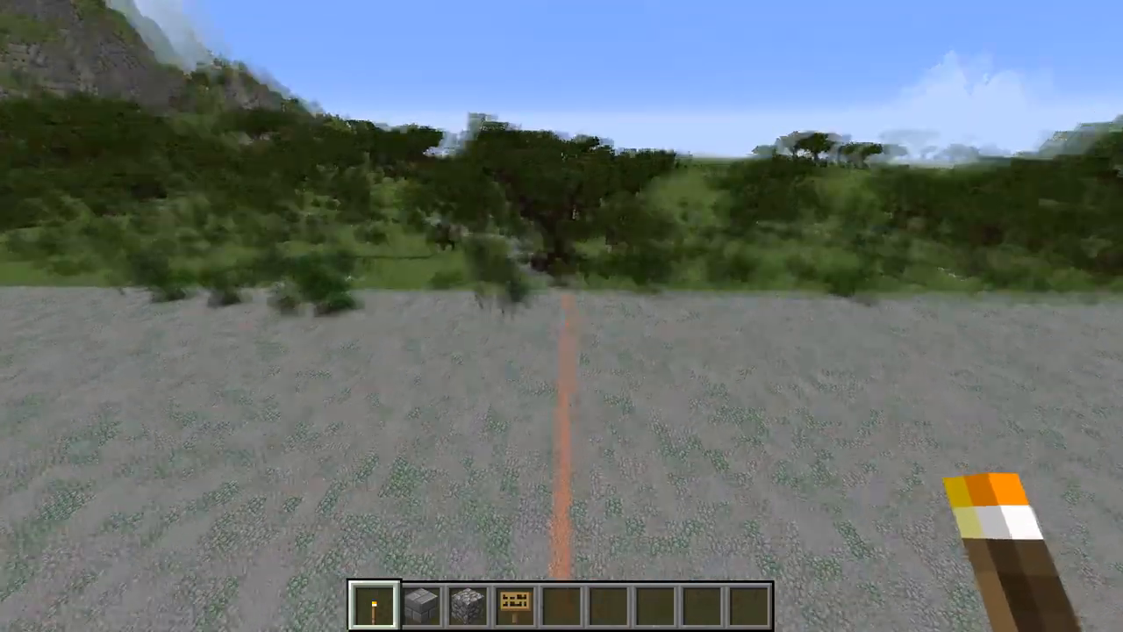
mouse_move(562, 263)
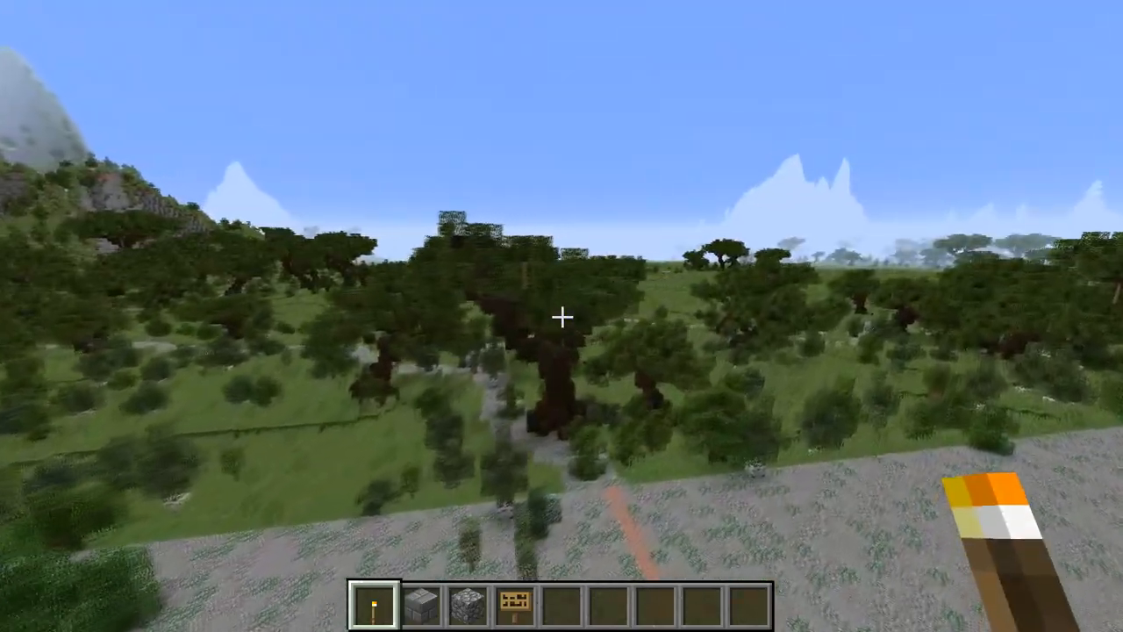
mouse_move(562, 316)
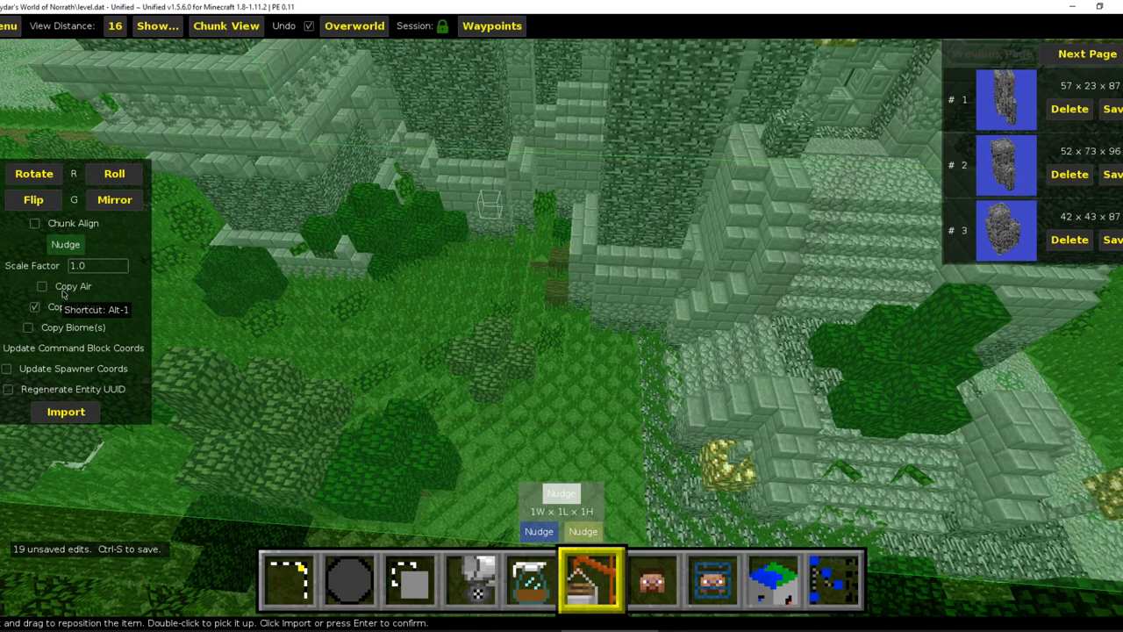
Load the saved castle wall section schematic for import beside the courtyard.
left_click(42, 287)
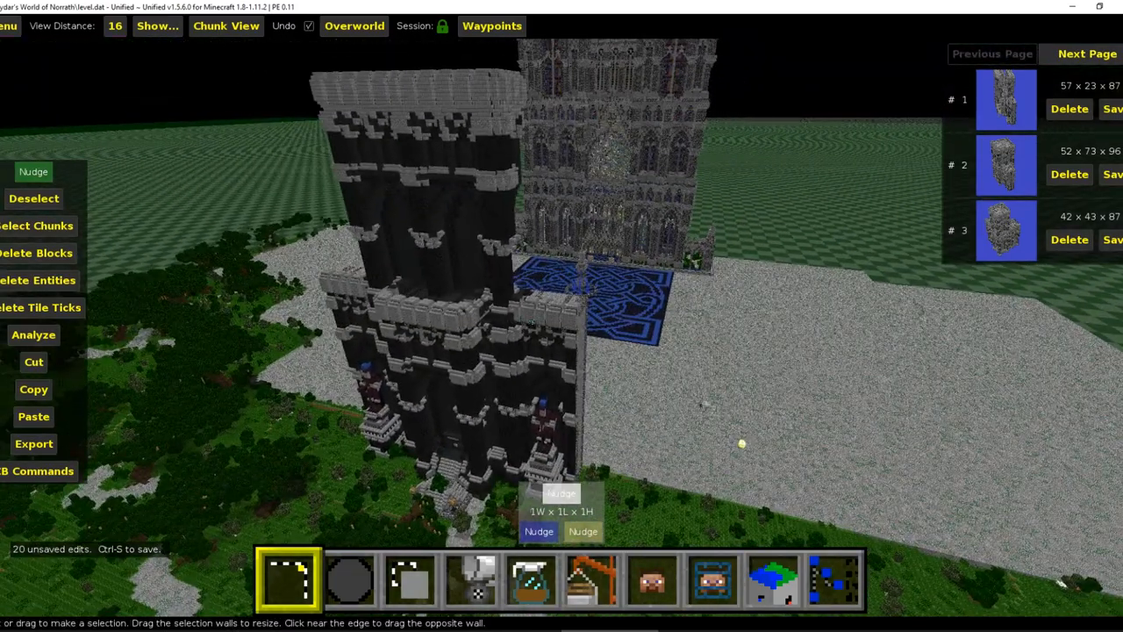
mouse_move(696, 402)
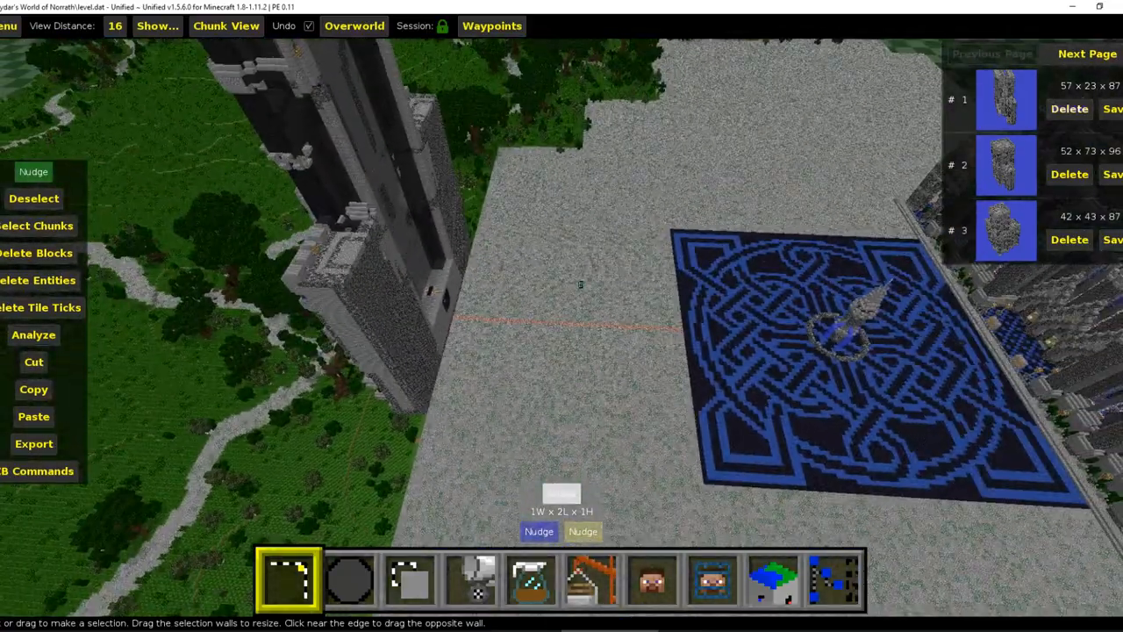
Import the tall tower schematic mirrored and settle it on the stone plain.
left_click(590, 579)
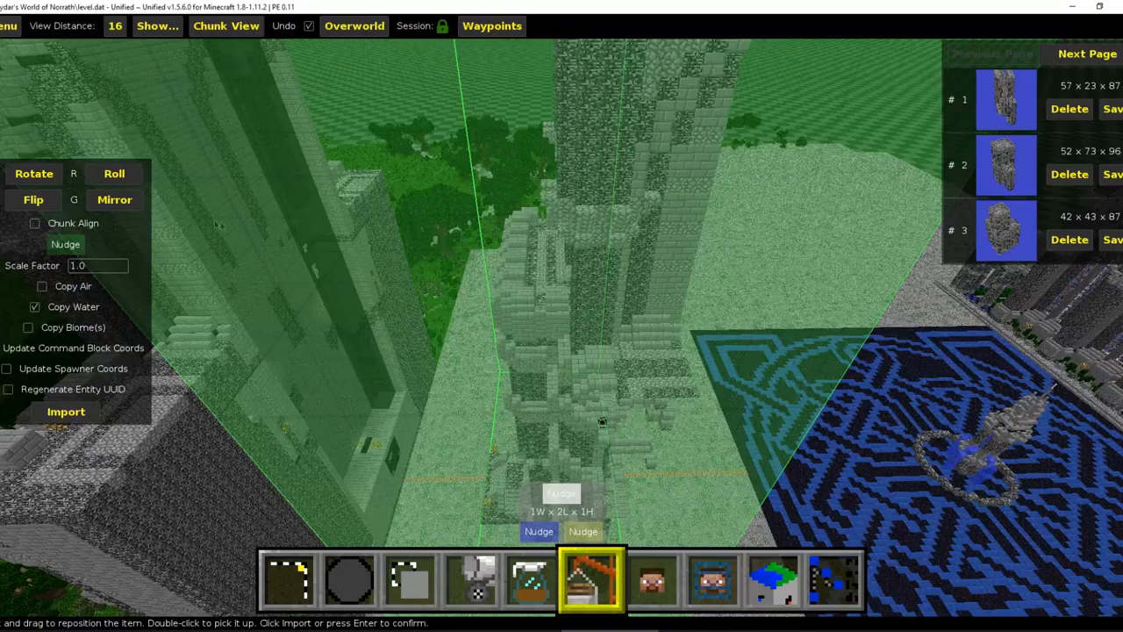
left_click(114, 200)
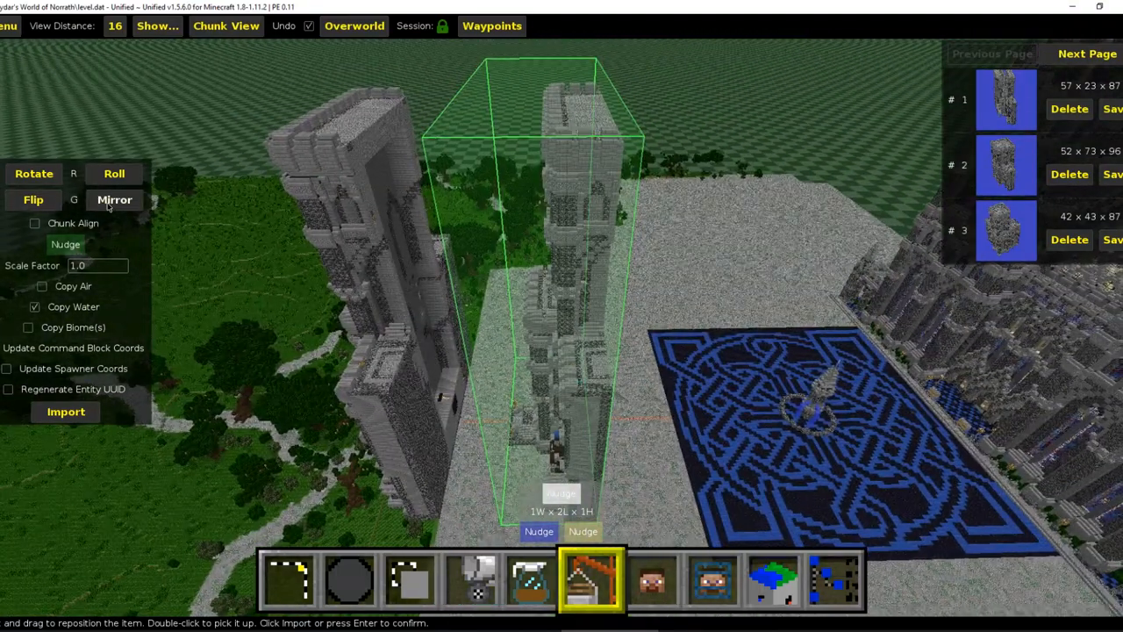
left_click(114, 199)
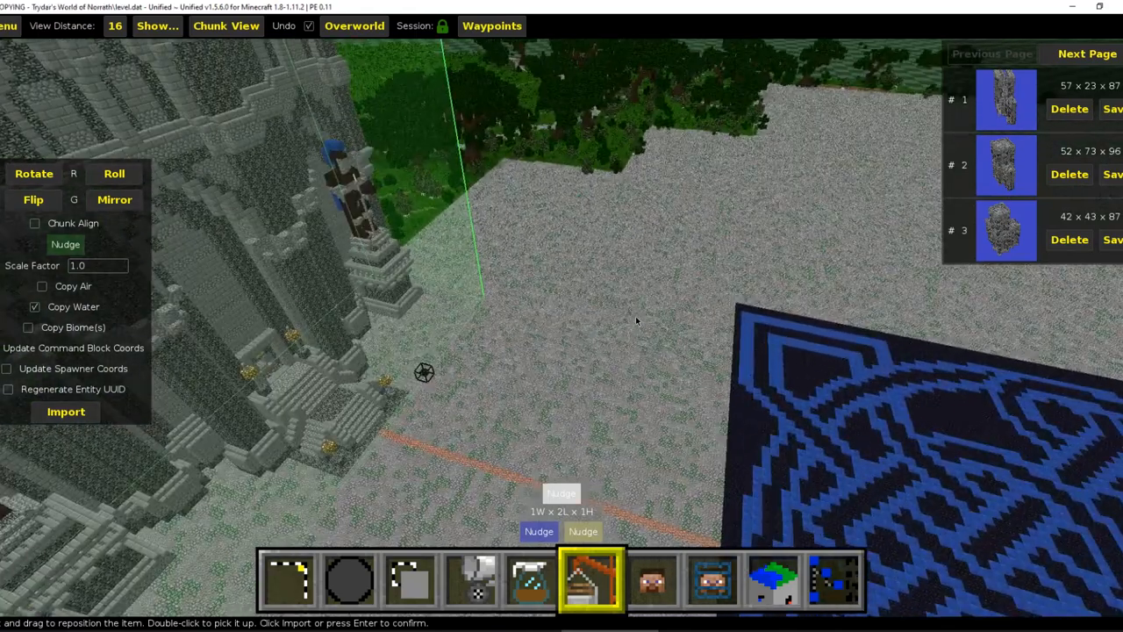
left_click(289, 579)
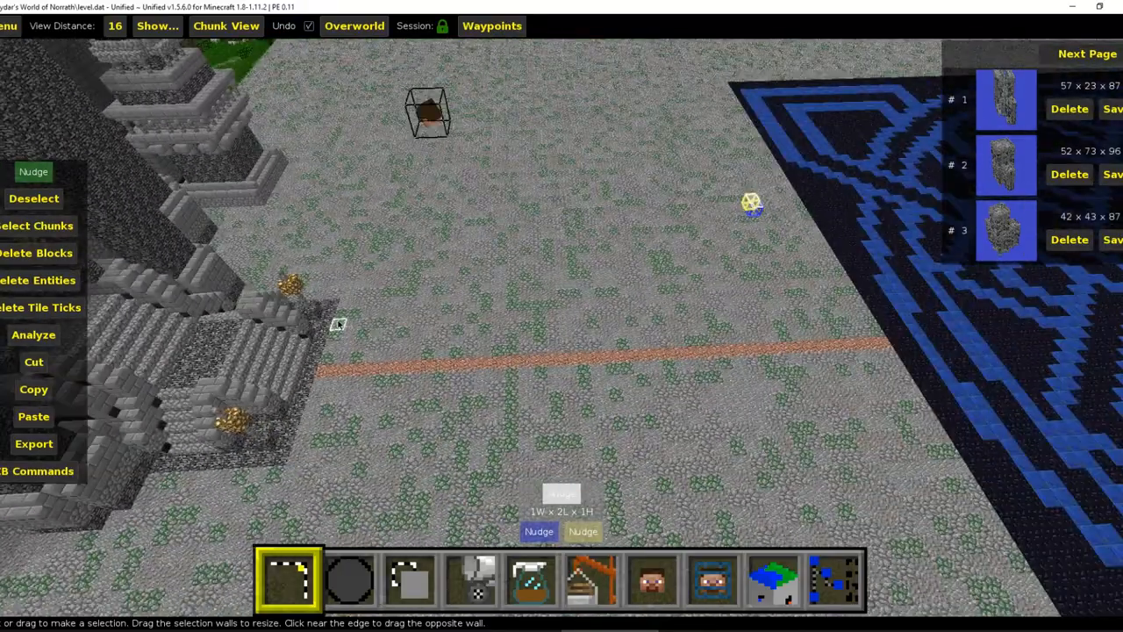
Mark a 31W x 33L x 1H selection on the courtyard before the cathedral steps.
left_click_drag(338, 325, 922, 417)
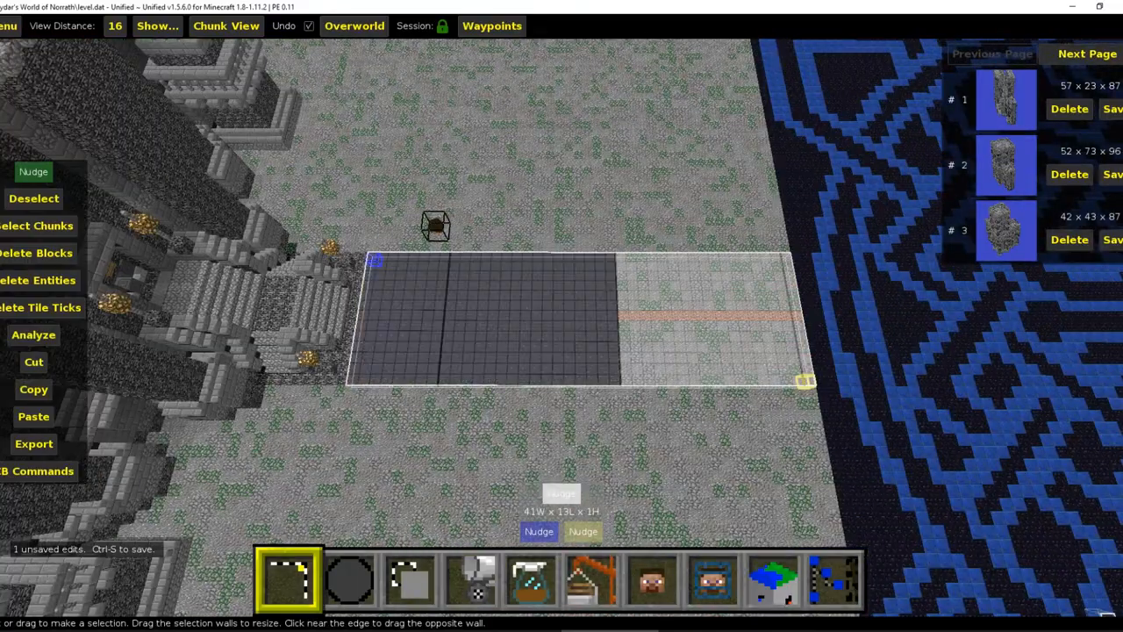
left_click_drag(805, 380, 454, 404)
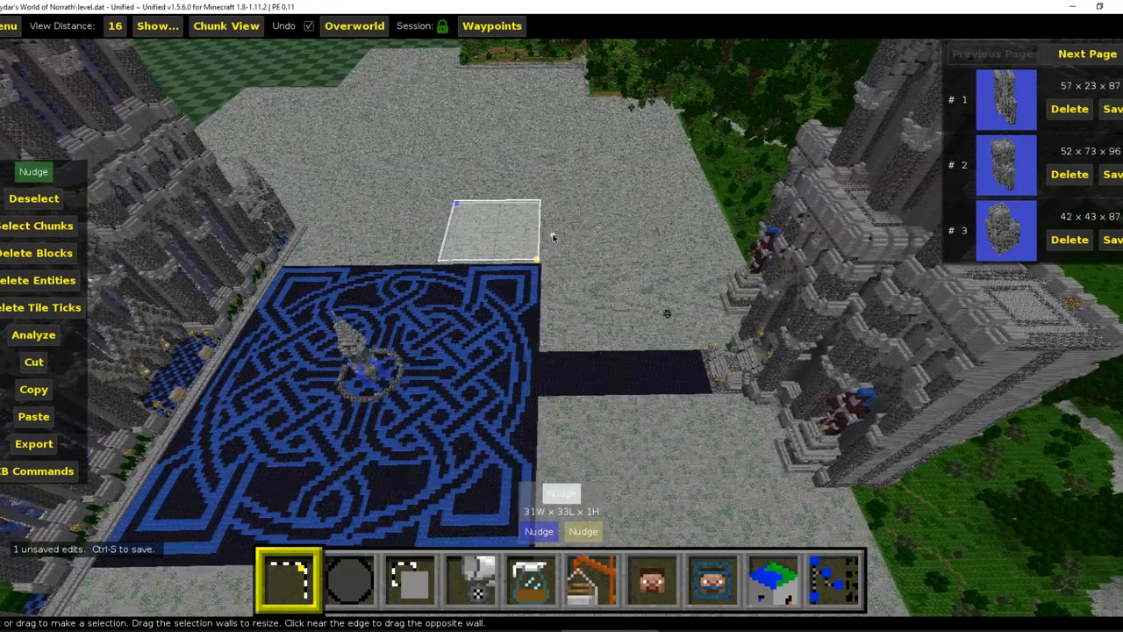
left_click_drag(553, 233, 614, 346)
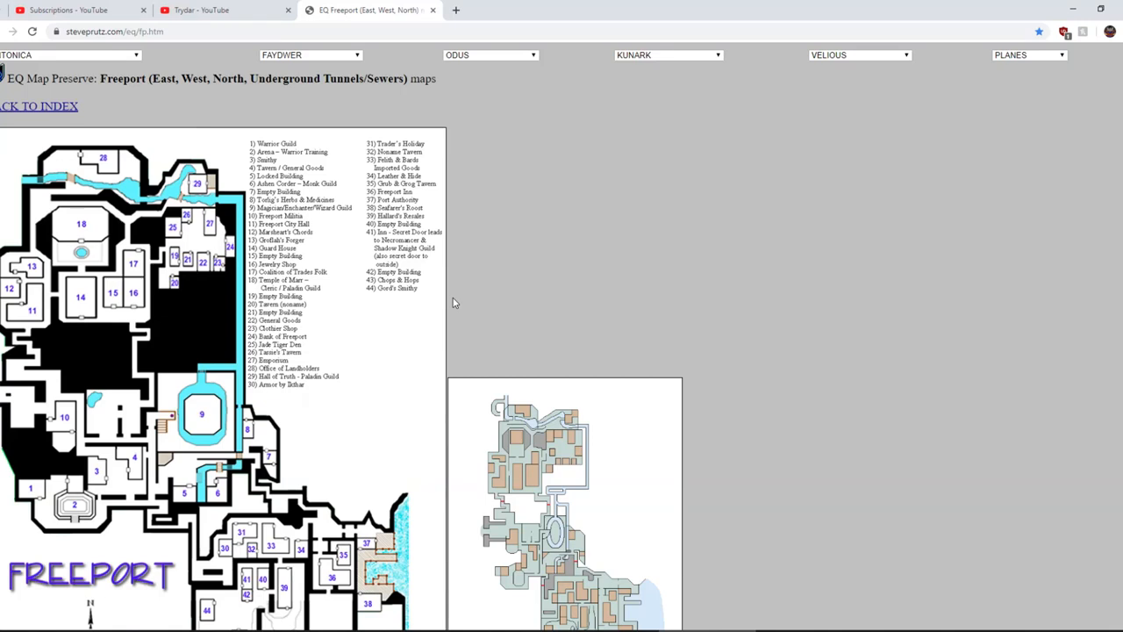
left_click(114, 31)
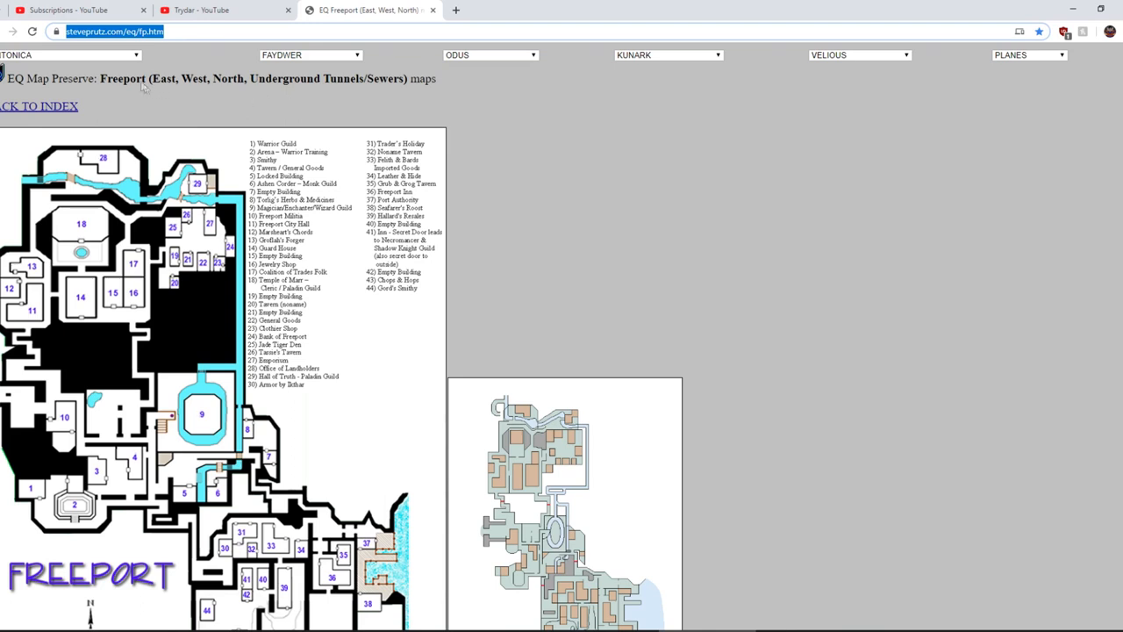
left_click(70, 54)
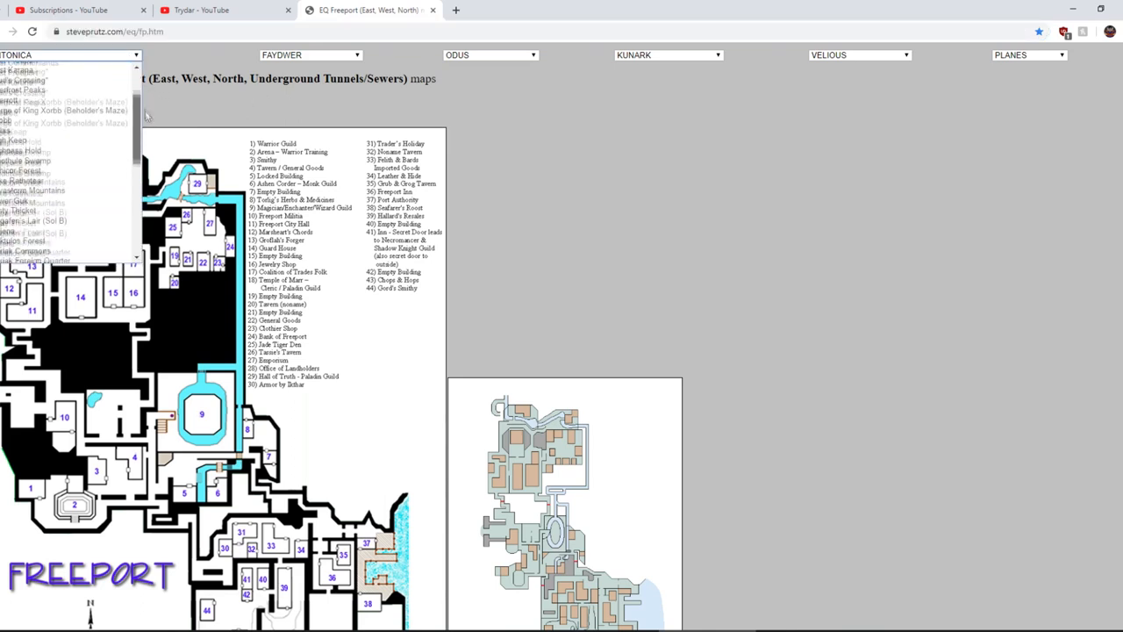
scroll("down", 3)
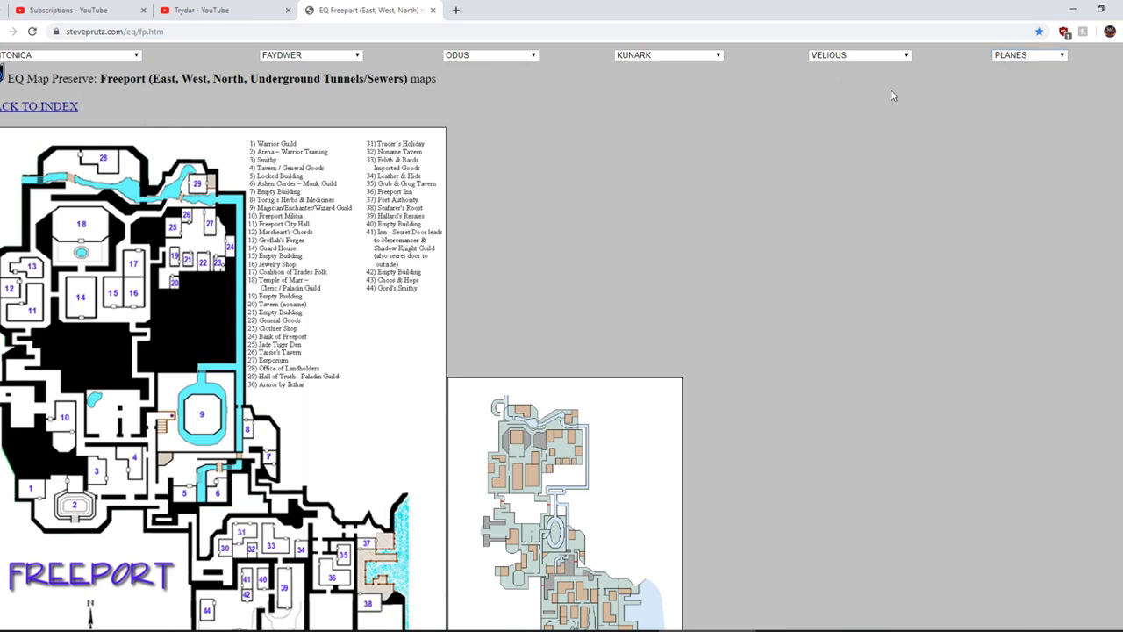
left_click(667, 54)
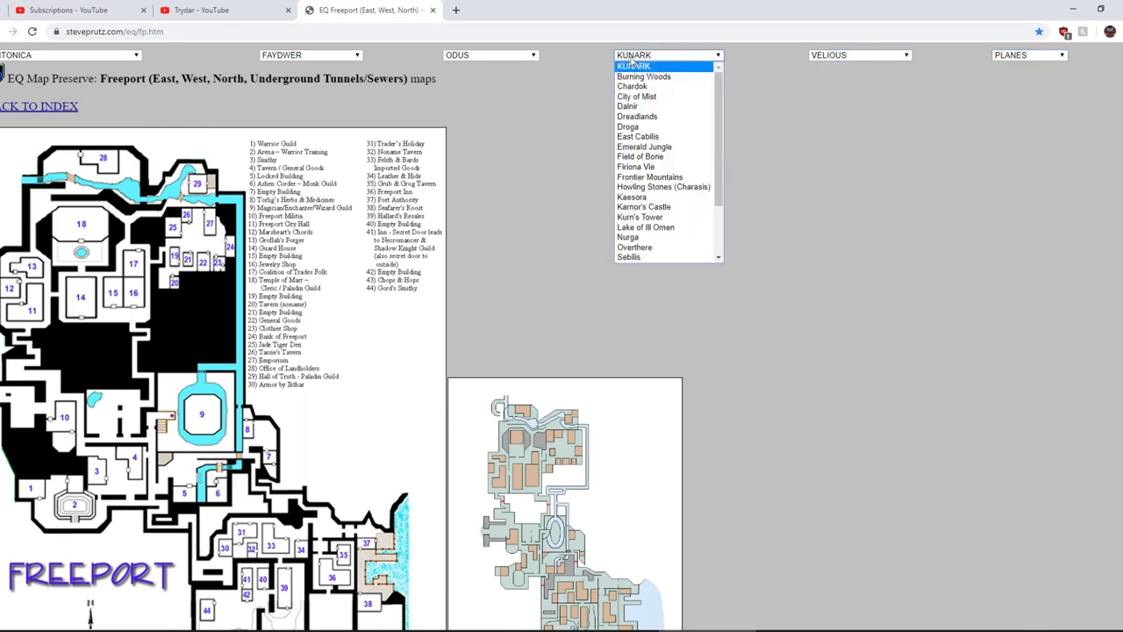
left_click(311, 54)
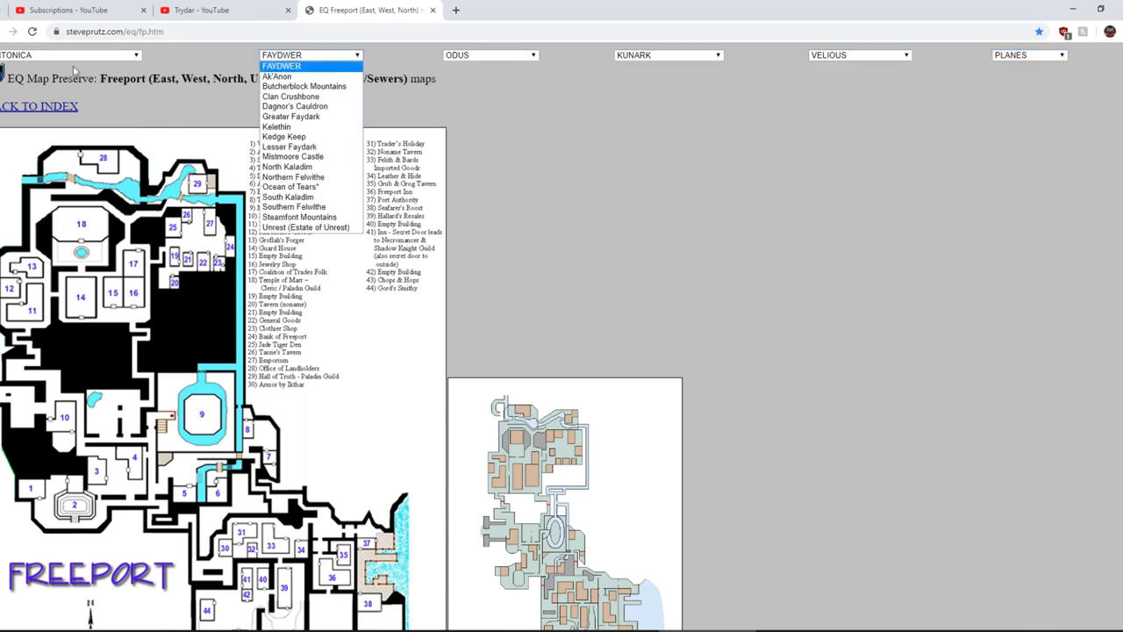
left_click(66, 54)
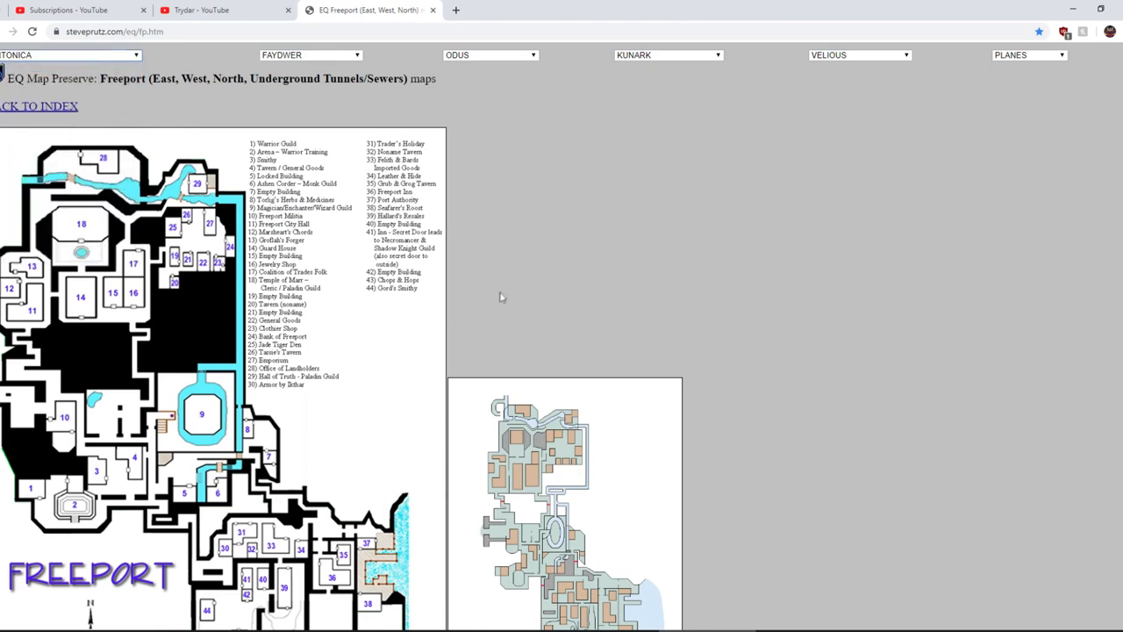
scroll("down", 3)
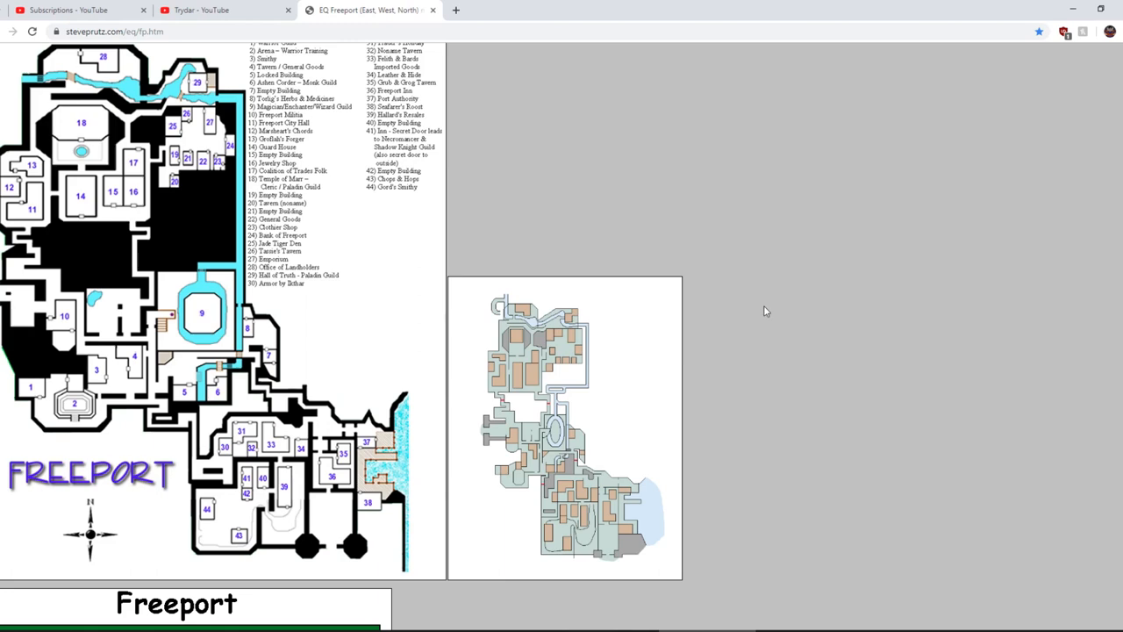
mouse_move(733, 320)
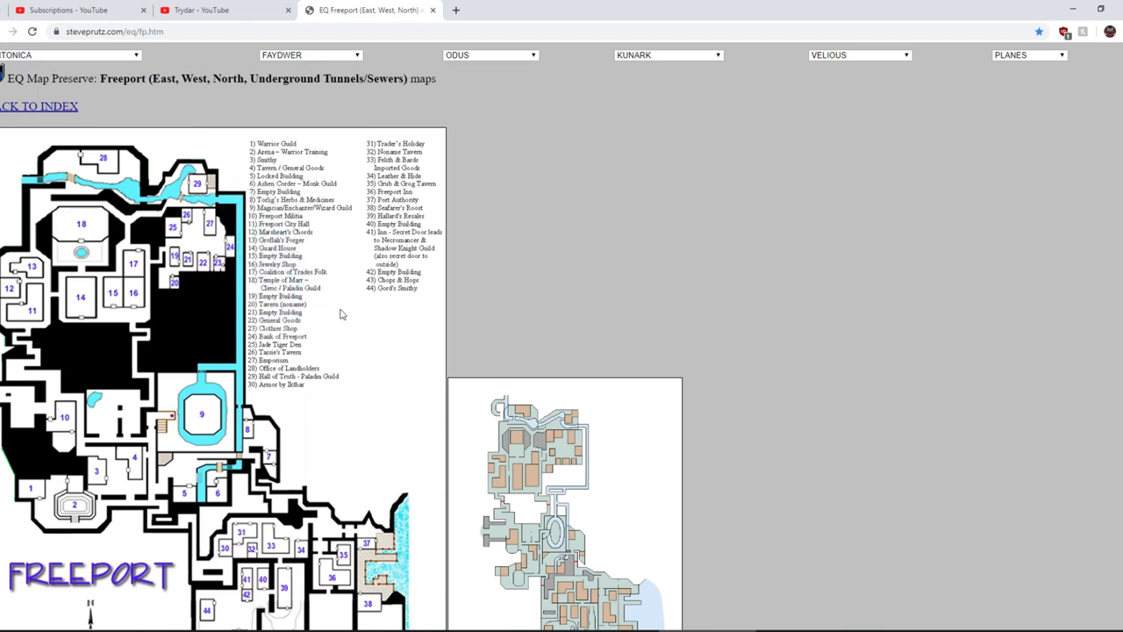
scroll("down", 3)
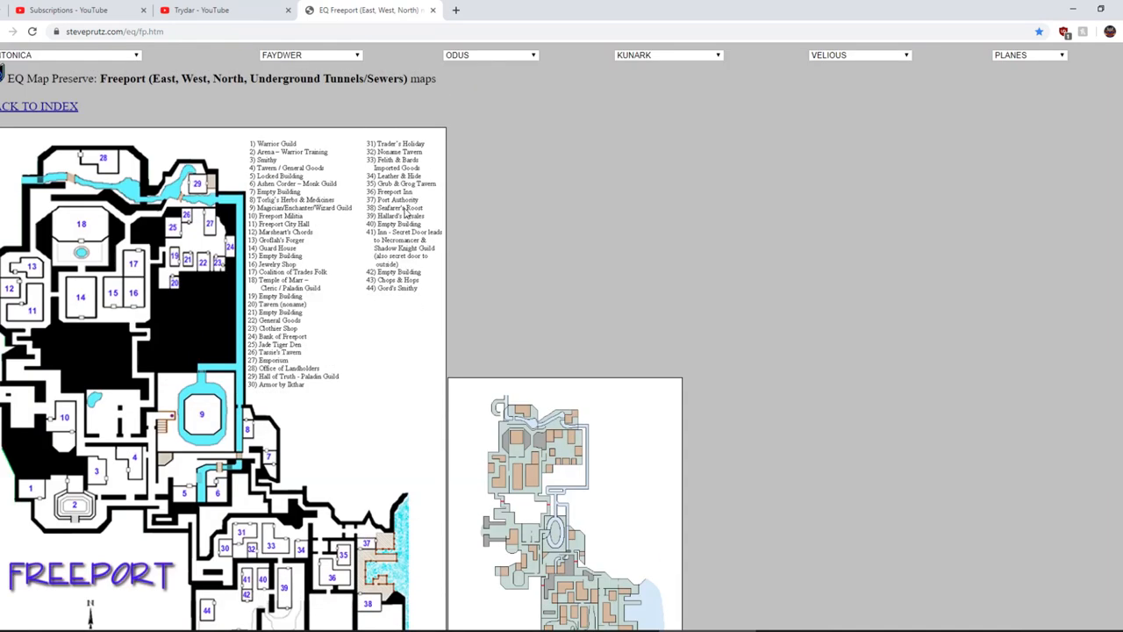
mouse_move(292, 223)
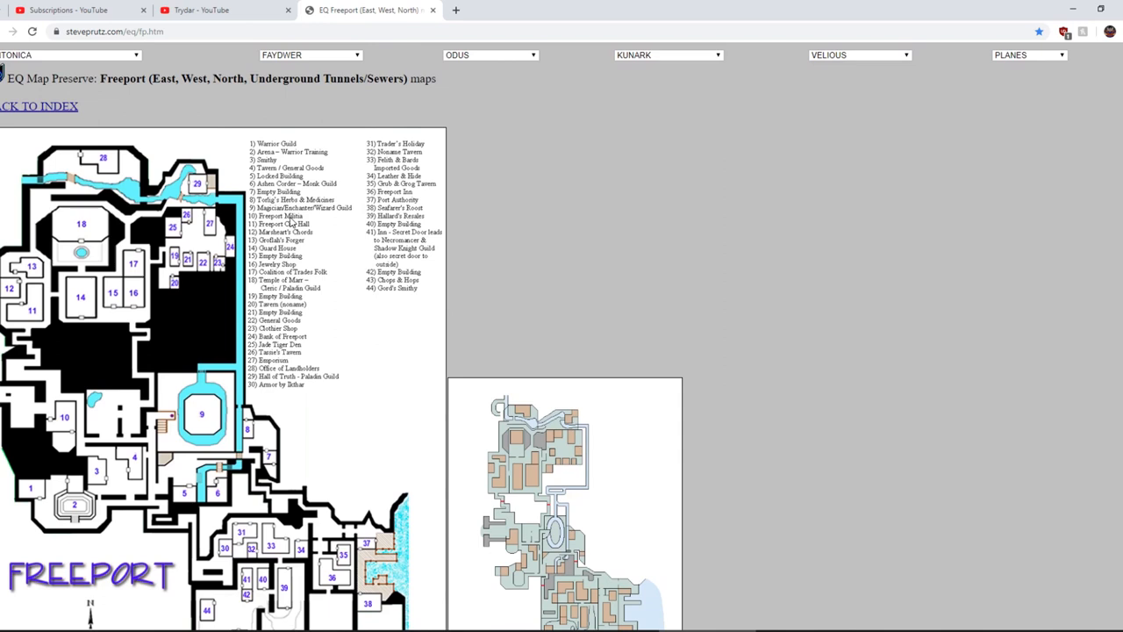
mouse_move(375, 175)
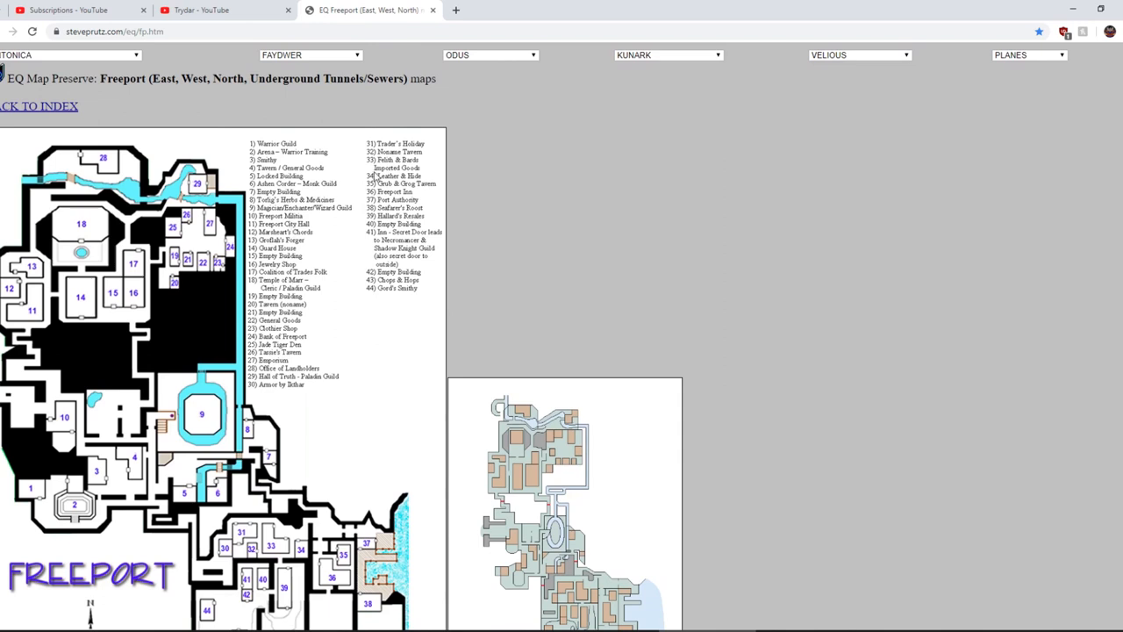
mouse_move(279, 351)
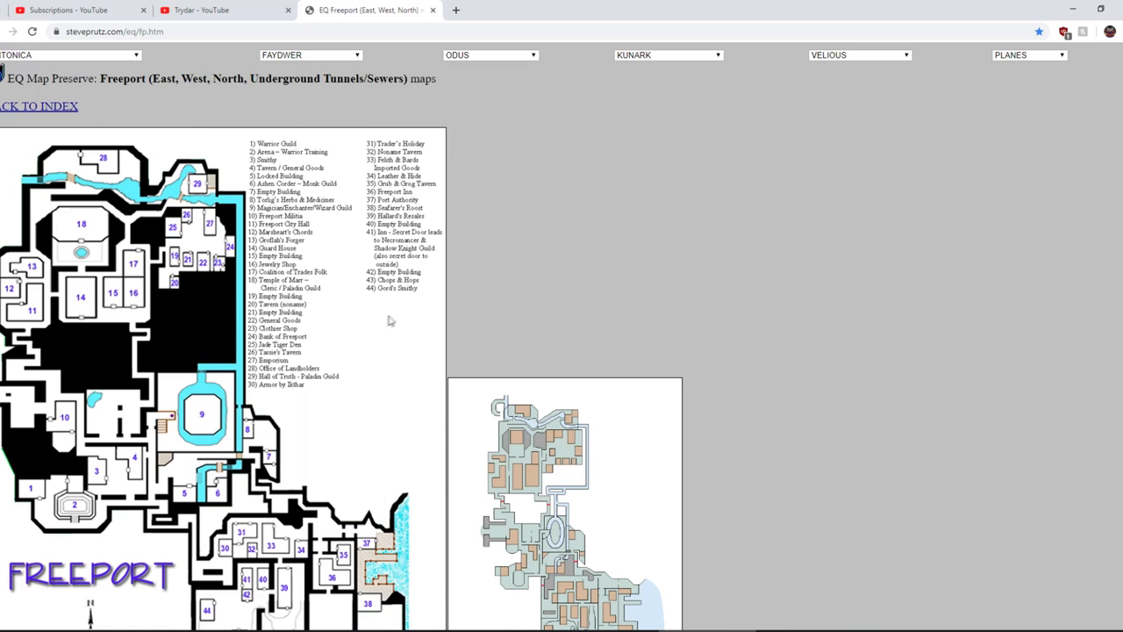
mouse_move(391, 320)
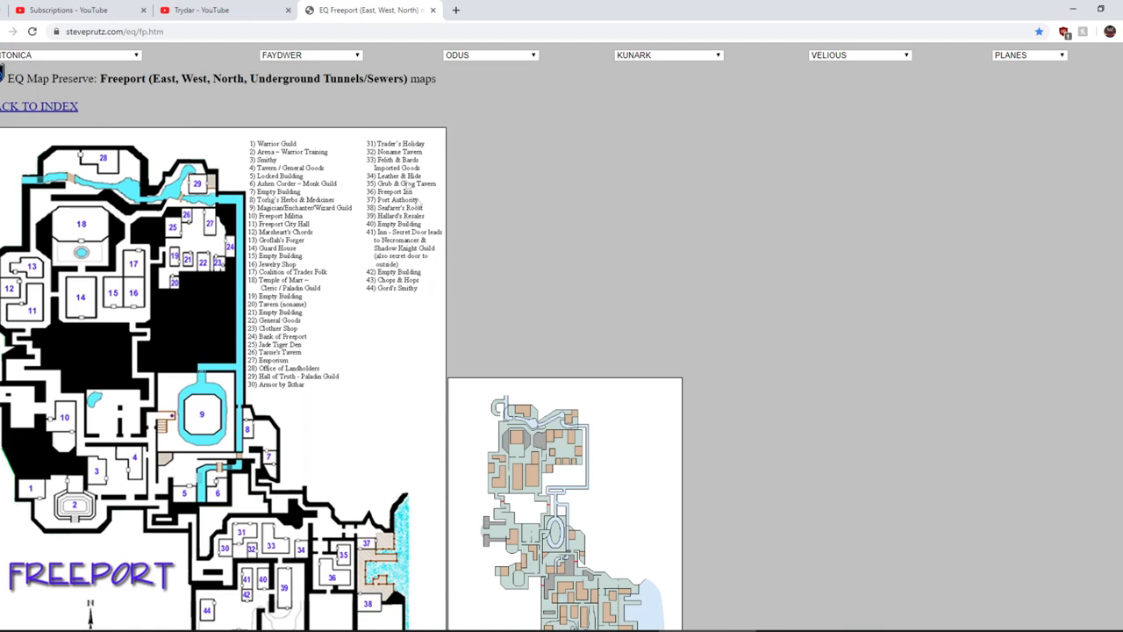
mouse_move(605, 272)
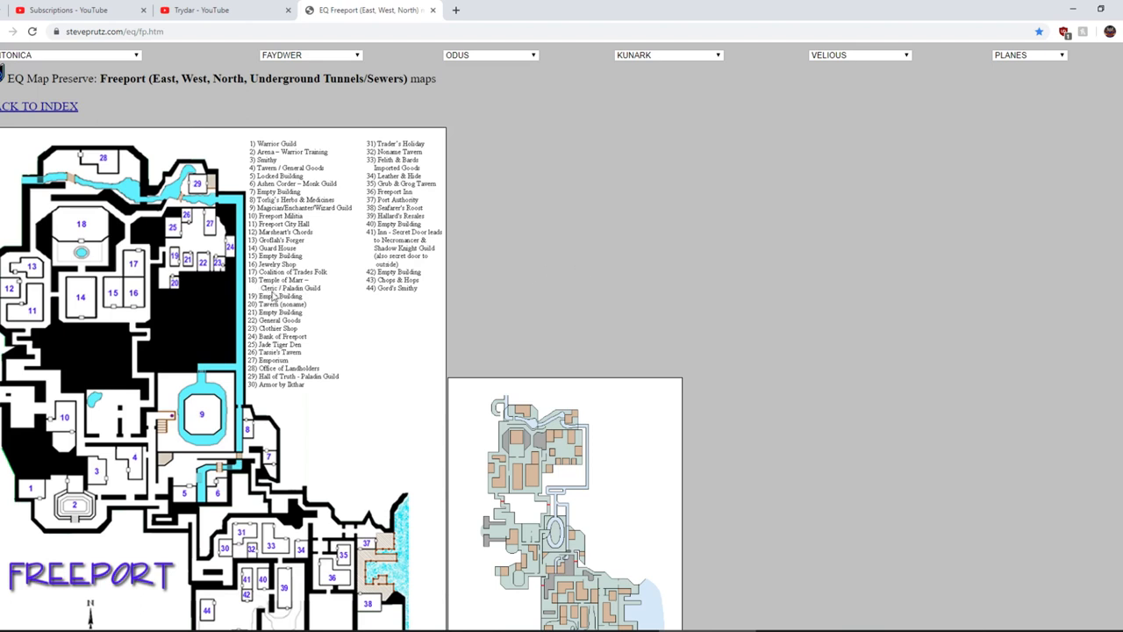
mouse_move(310, 297)
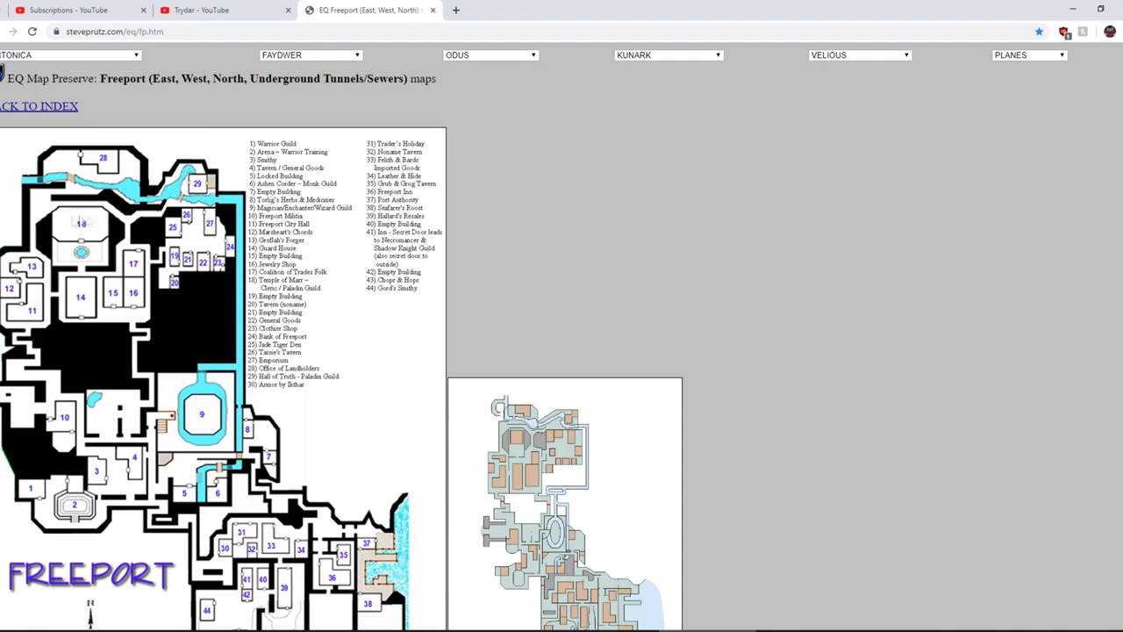
mouse_move(212, 280)
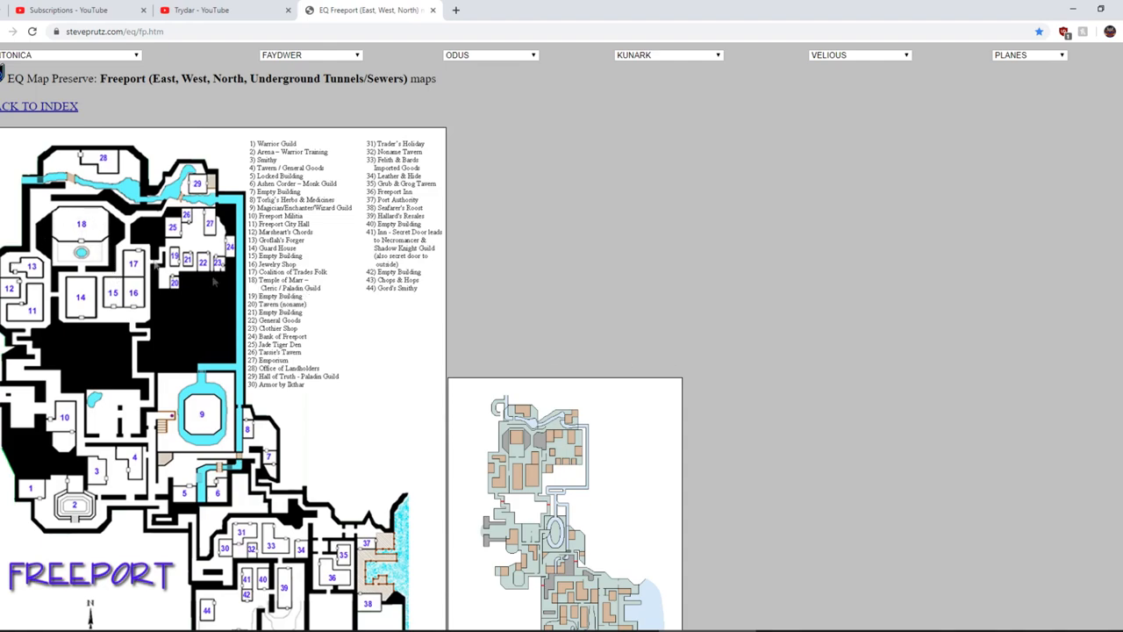
scroll("down", 3)
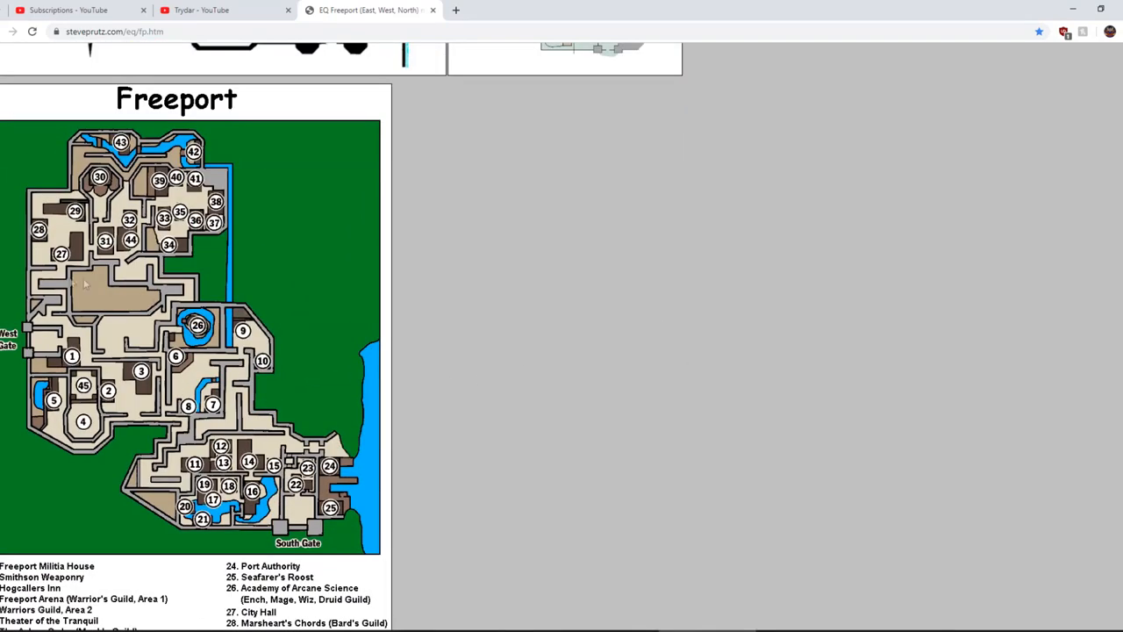
mouse_move(111, 195)
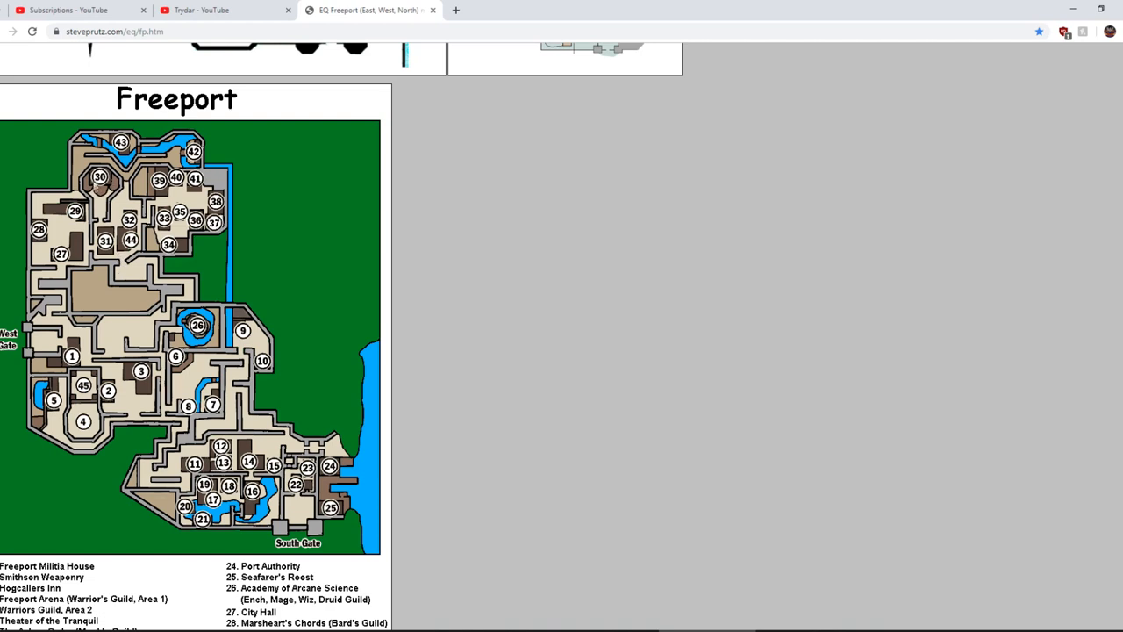
mouse_move(99, 203)
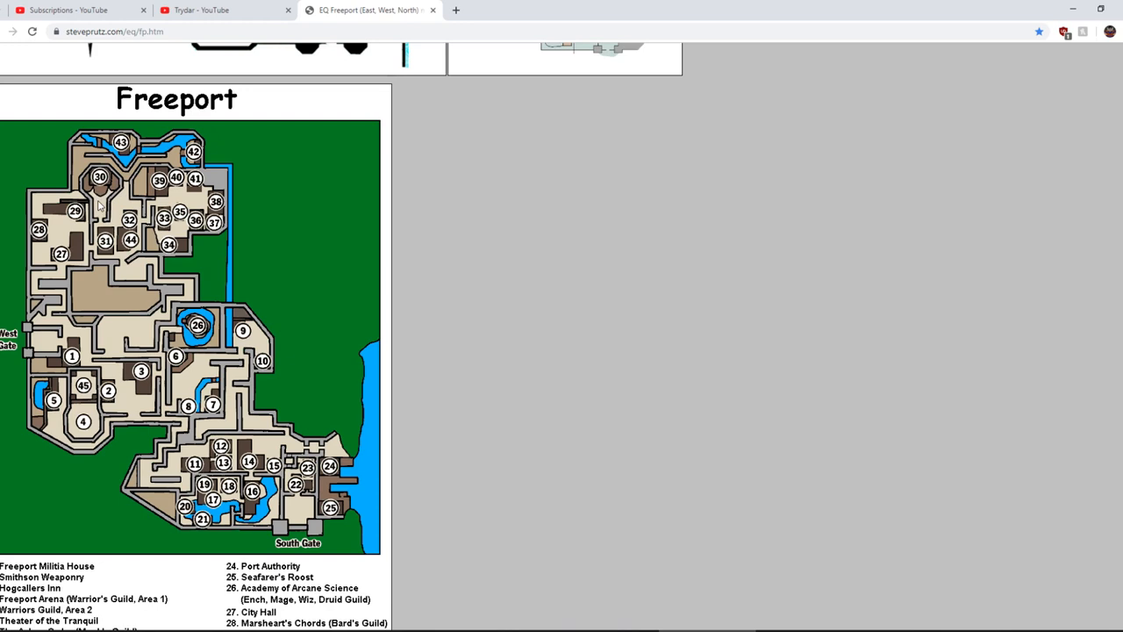
mouse_move(327, 354)
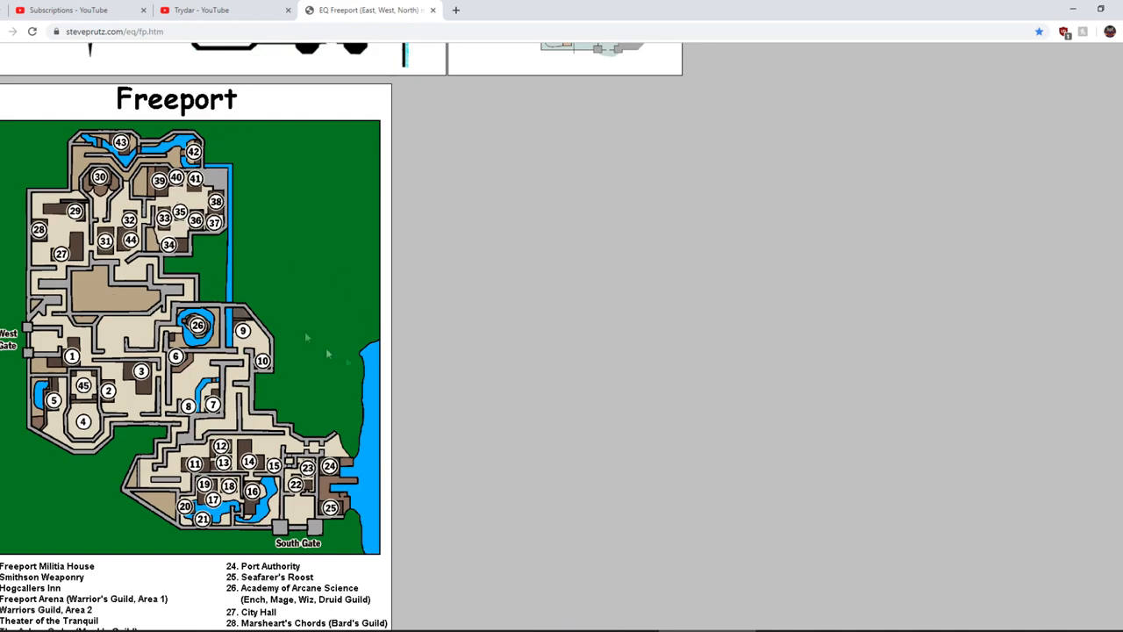
mouse_move(431, 357)
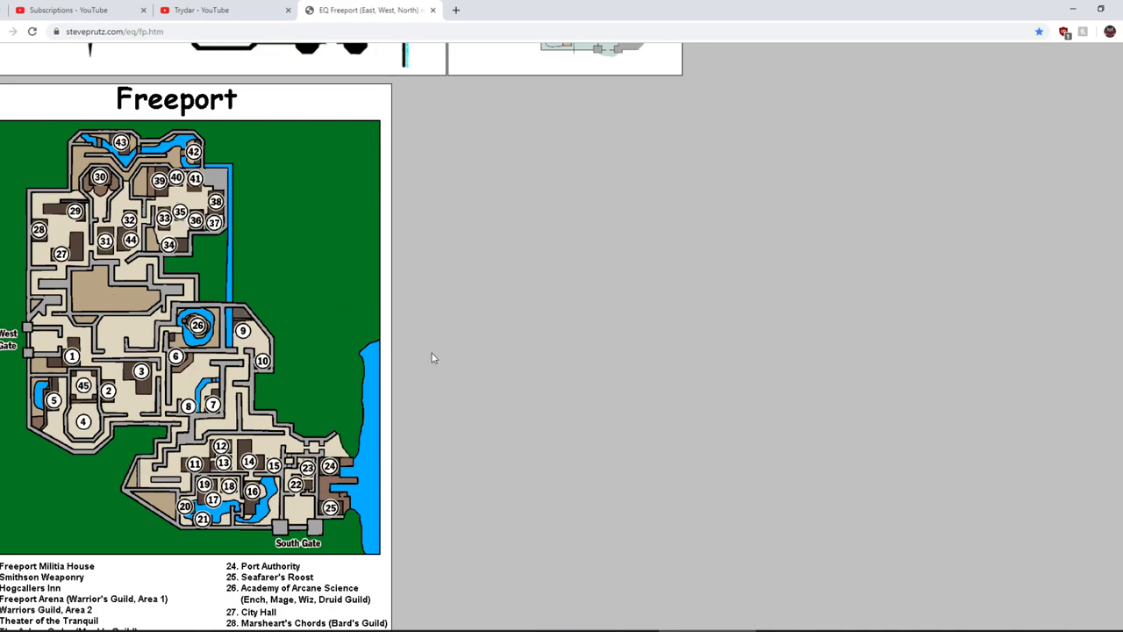
scroll("down", 3)
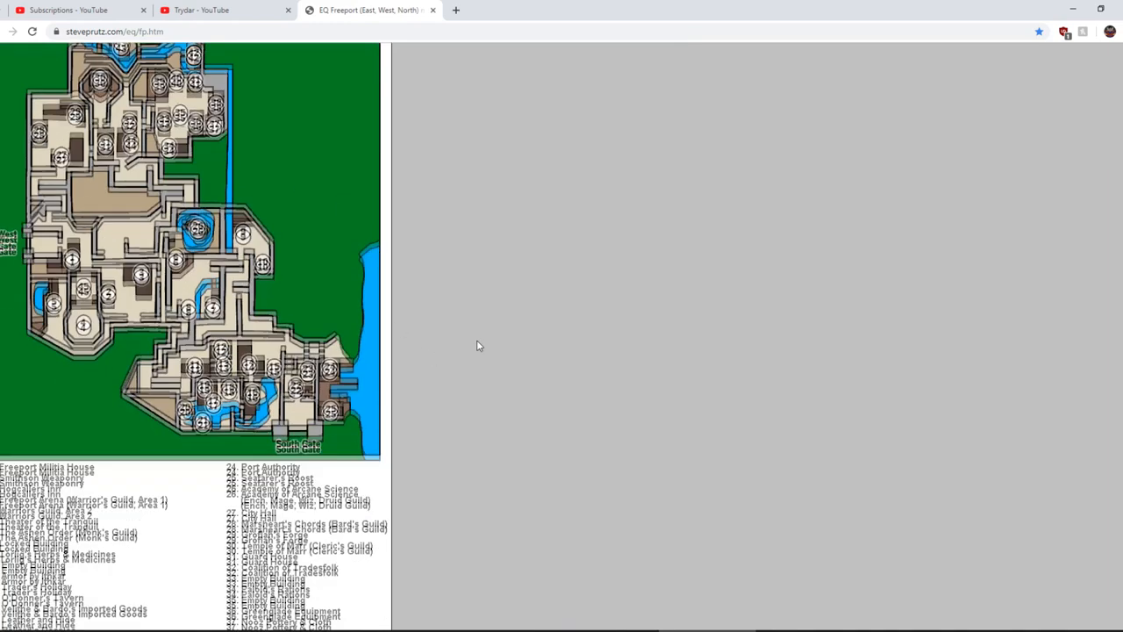
scroll("down", 3)
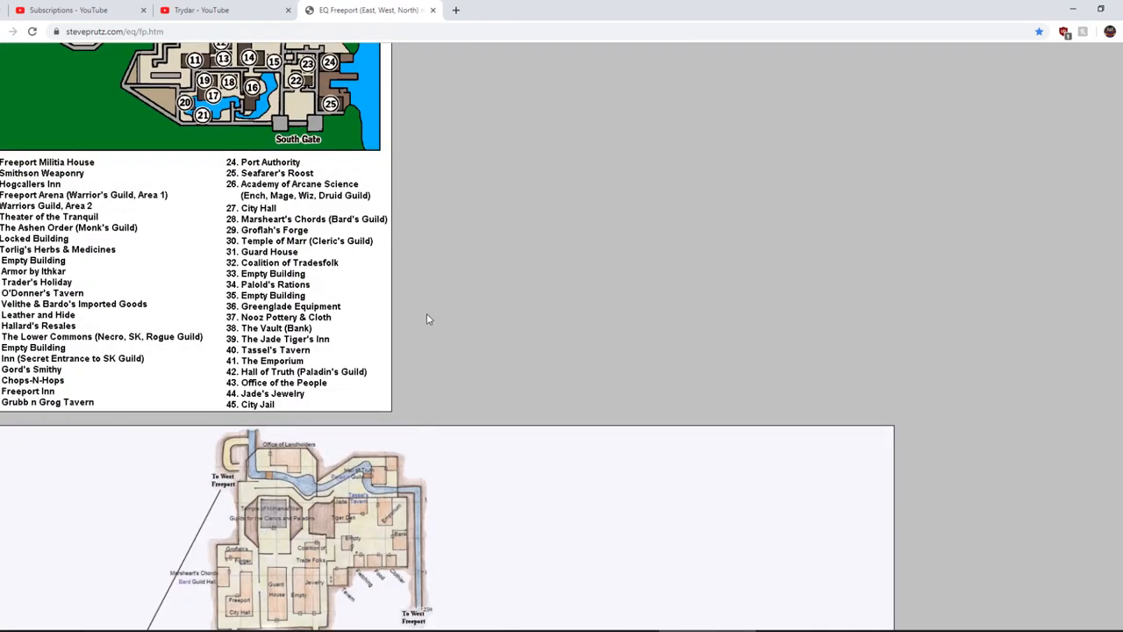
scroll("down", 3)
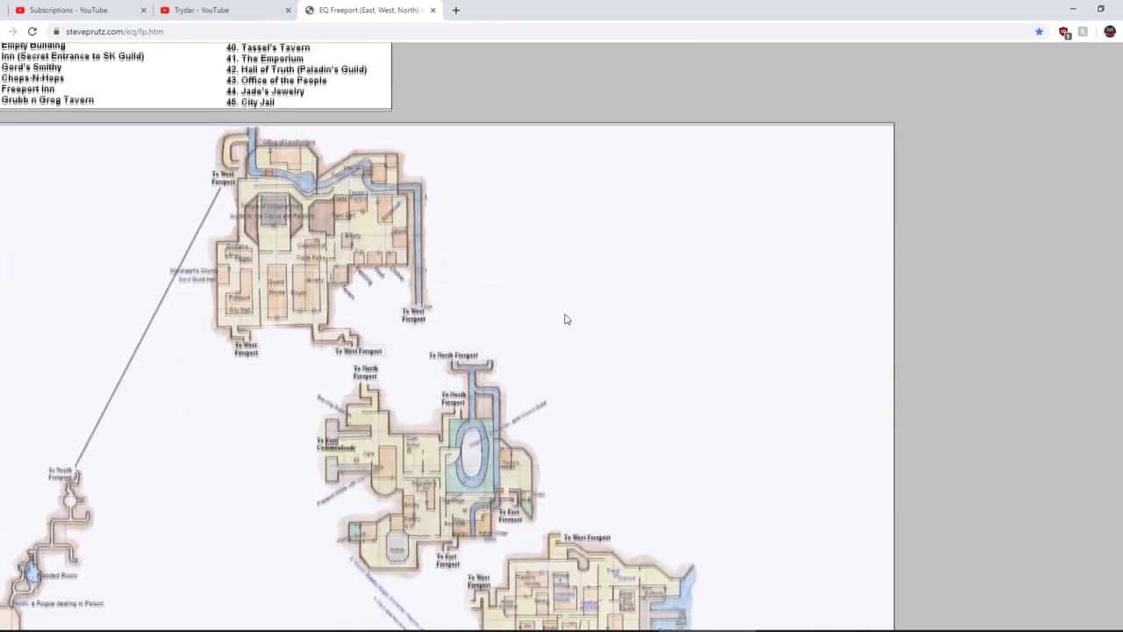
scroll("down", 3)
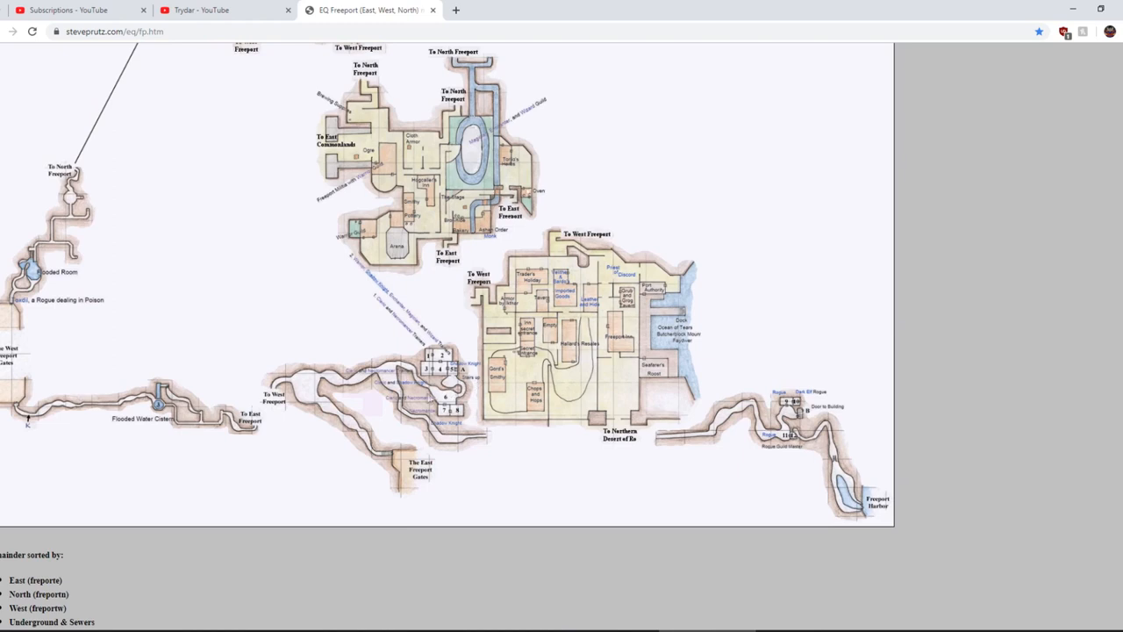
mouse_move(435, 456)
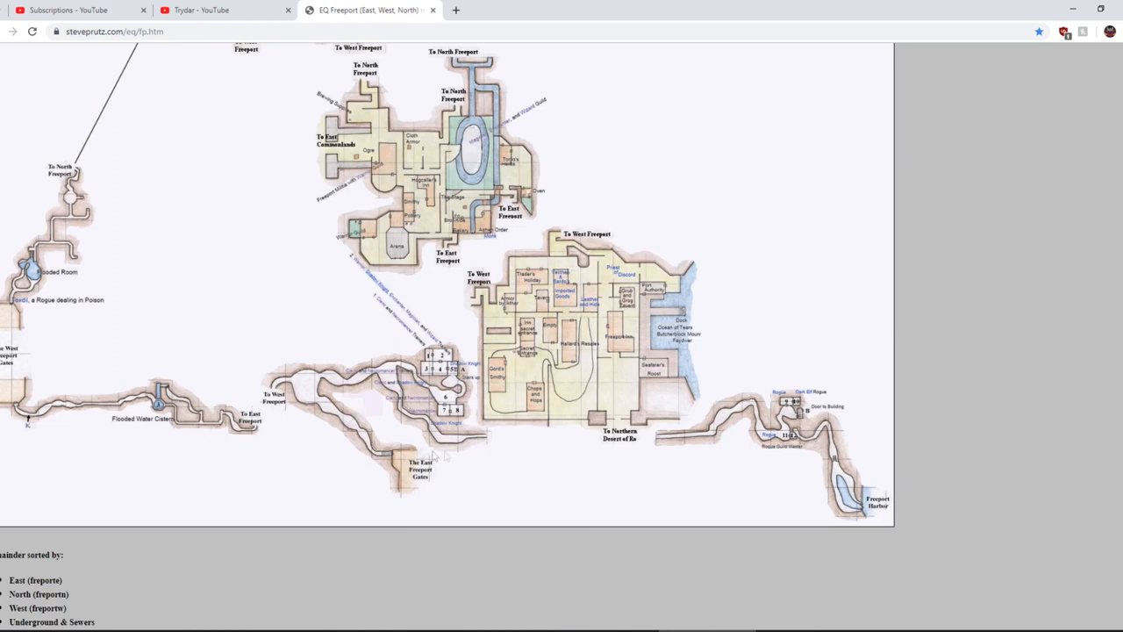
mouse_move(79, 286)
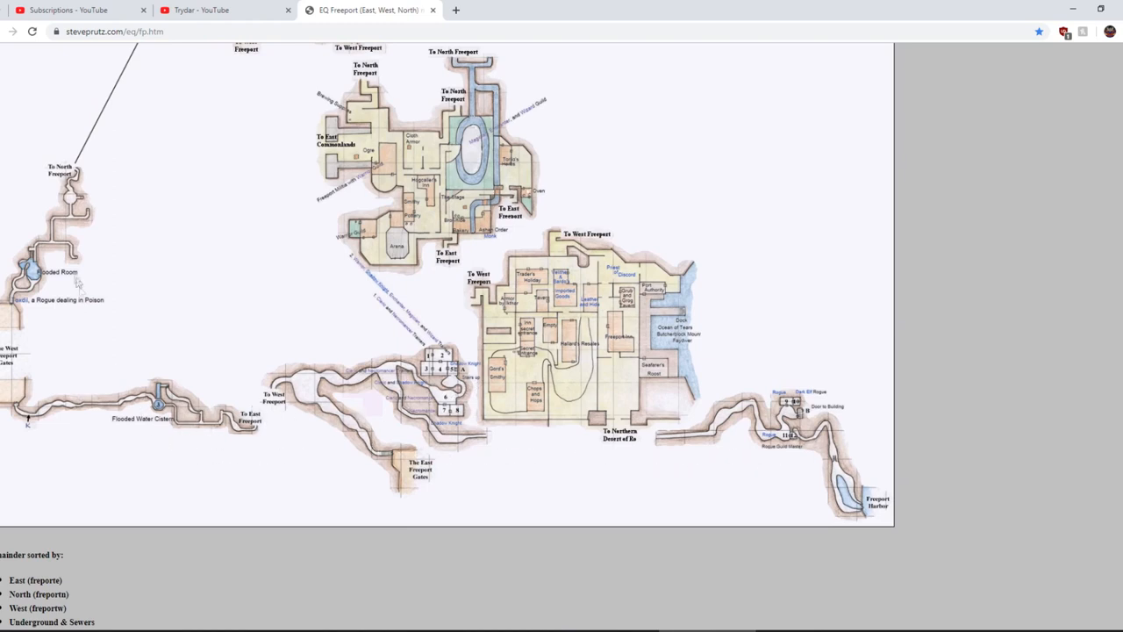
mouse_move(788, 454)
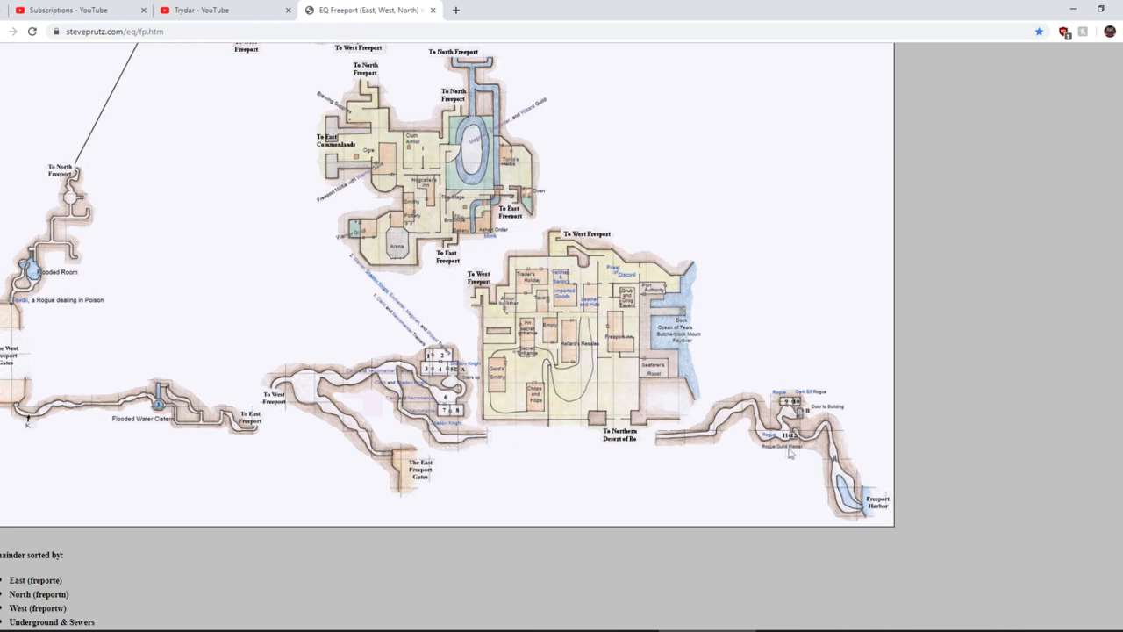
mouse_move(138, 316)
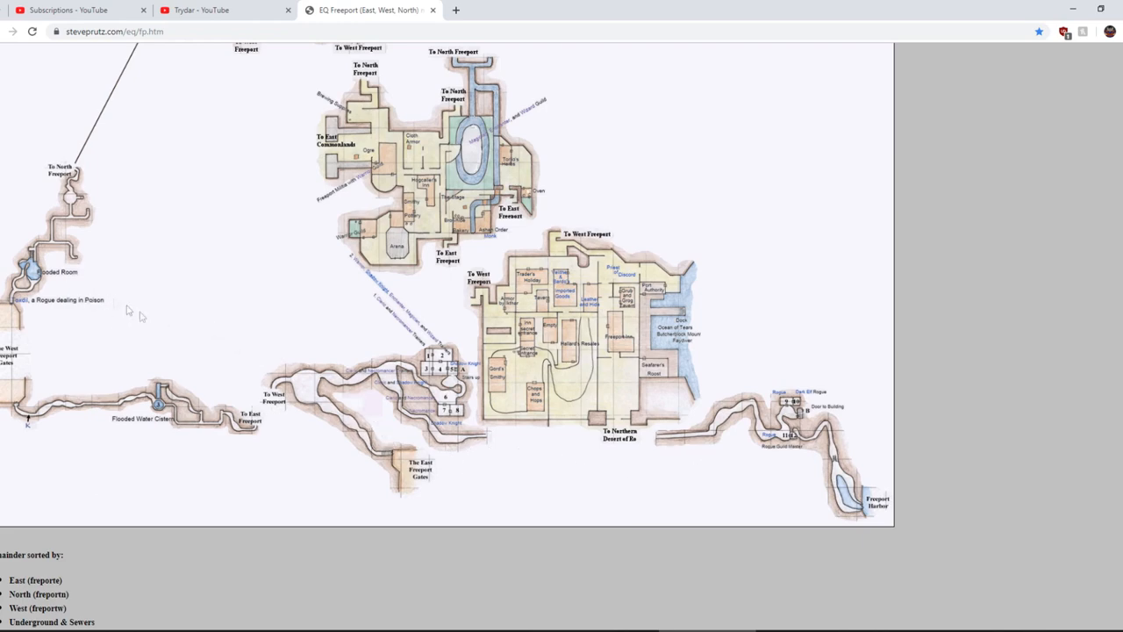
scroll("down", 3)
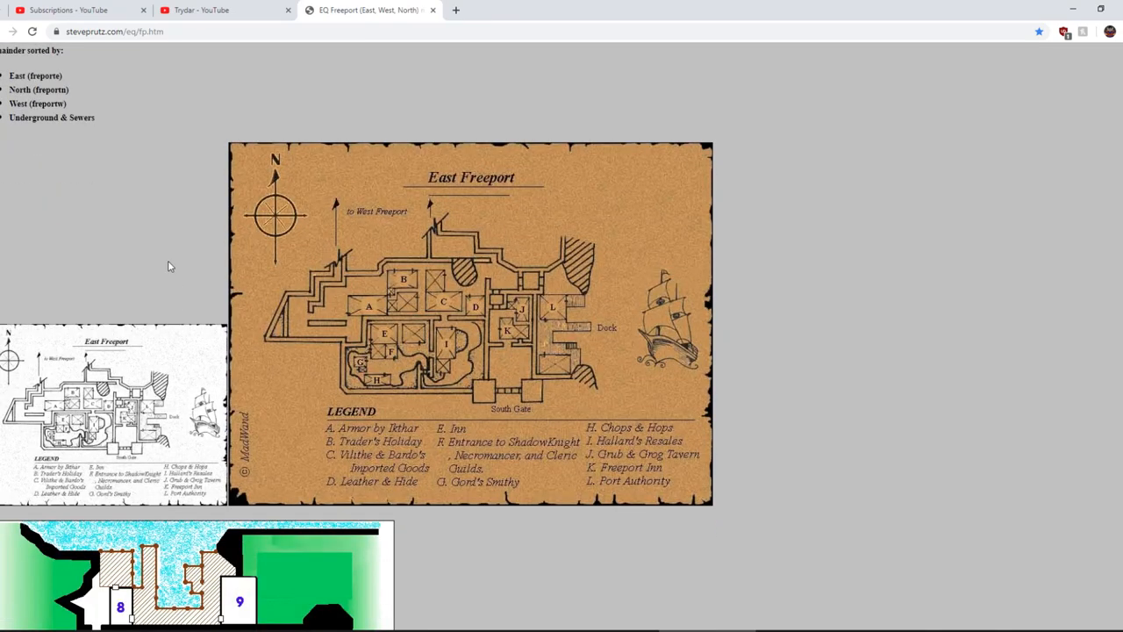
scroll("down", 3)
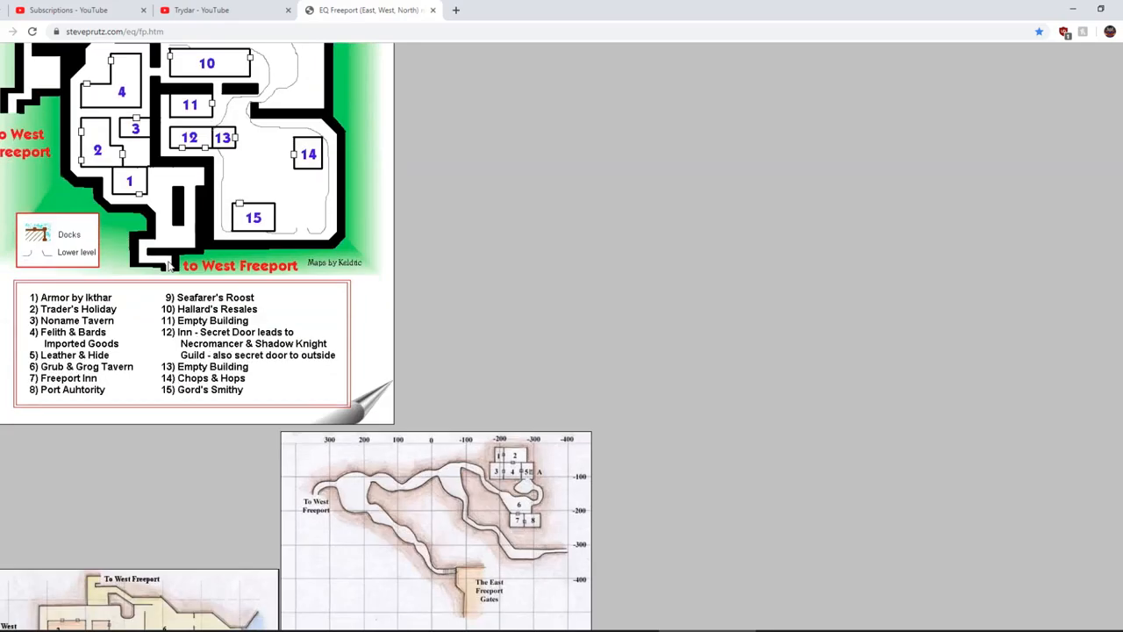
scroll("down", 3)
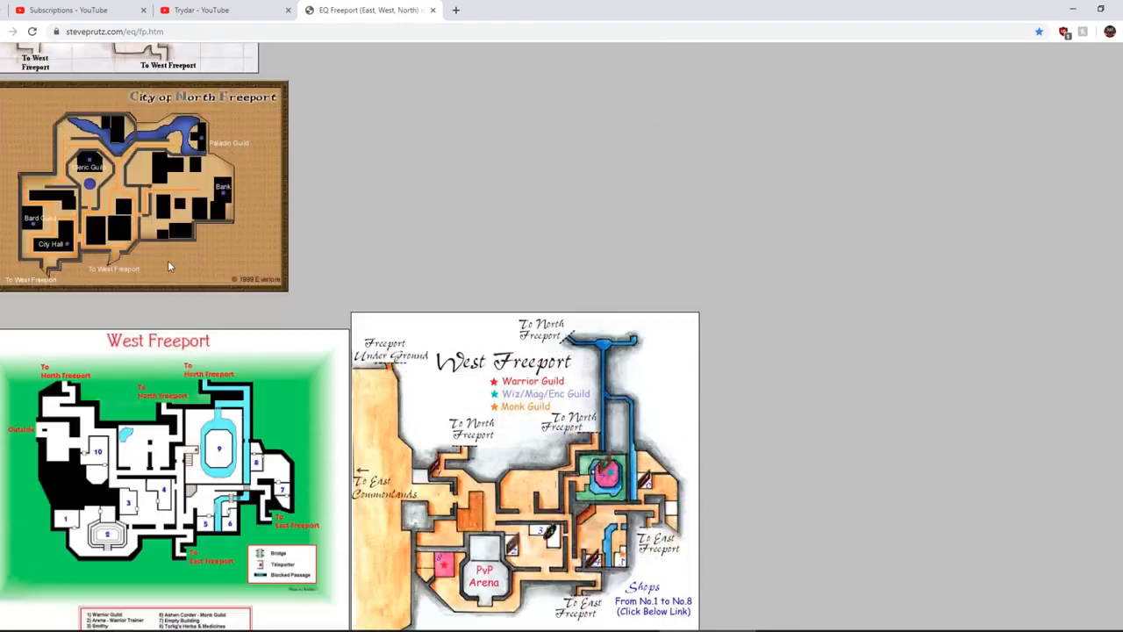
scroll("down", 3)
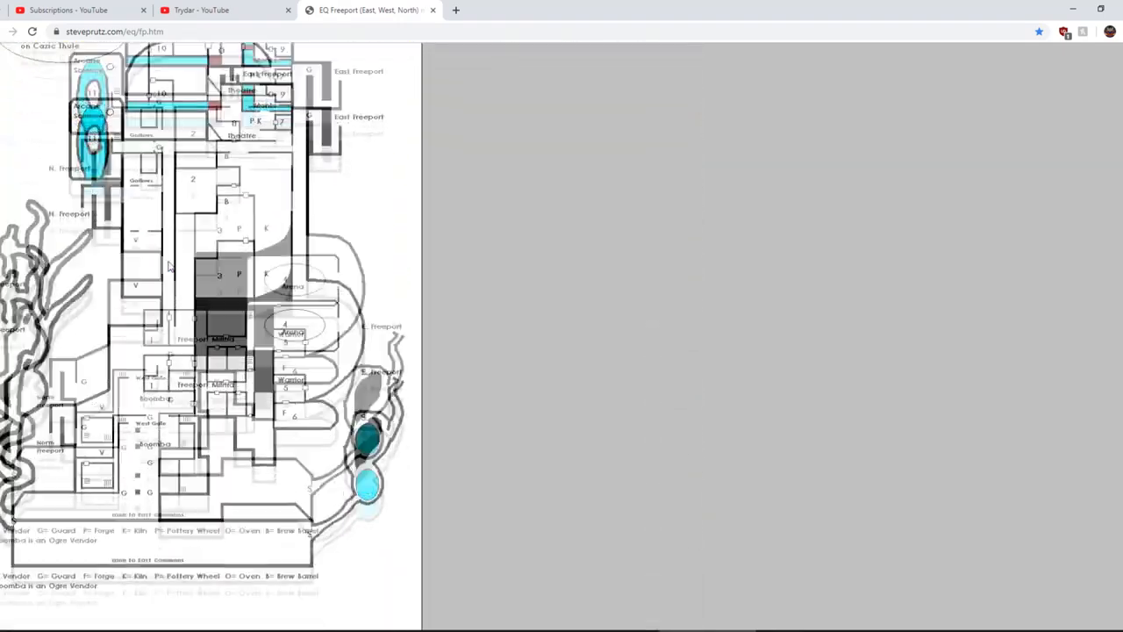
scroll("down", 3)
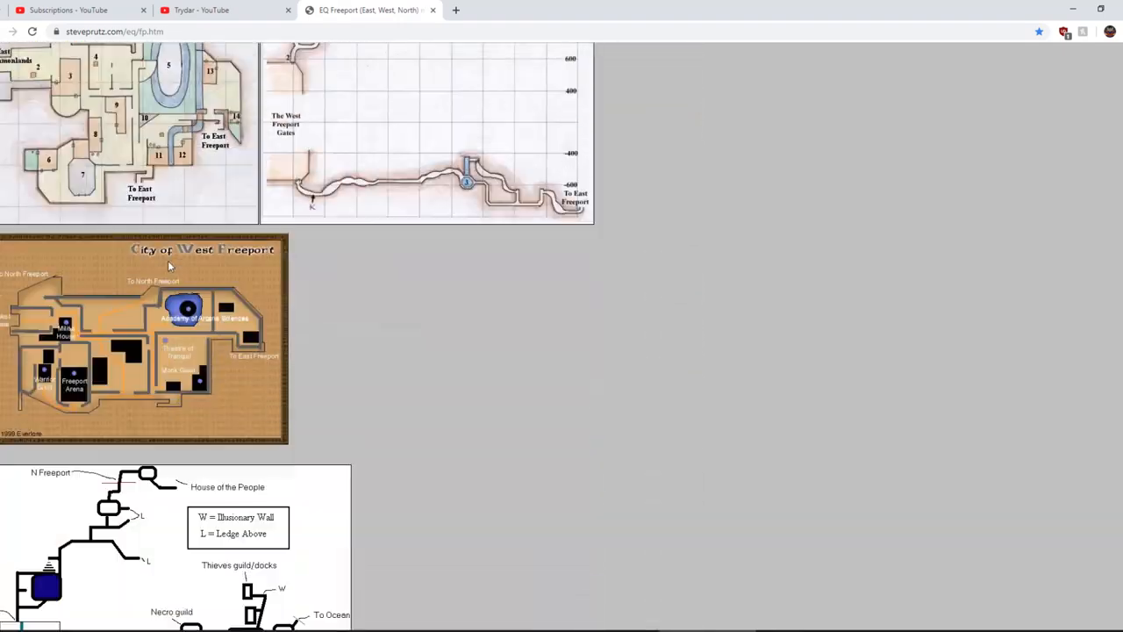
scroll("down", 3)
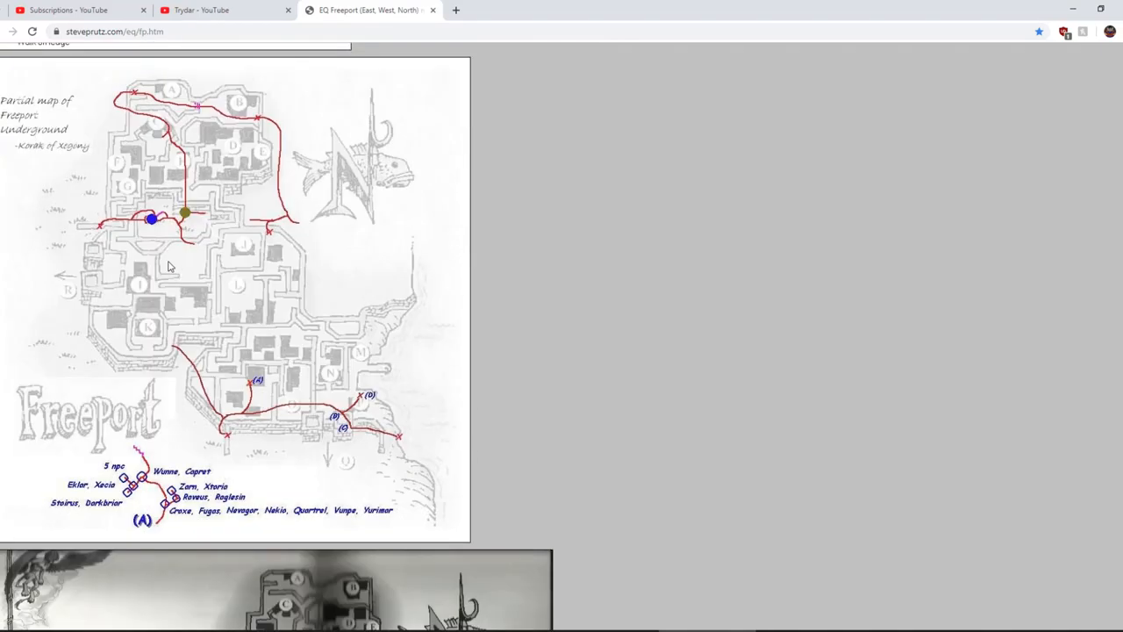
scroll("down", 3)
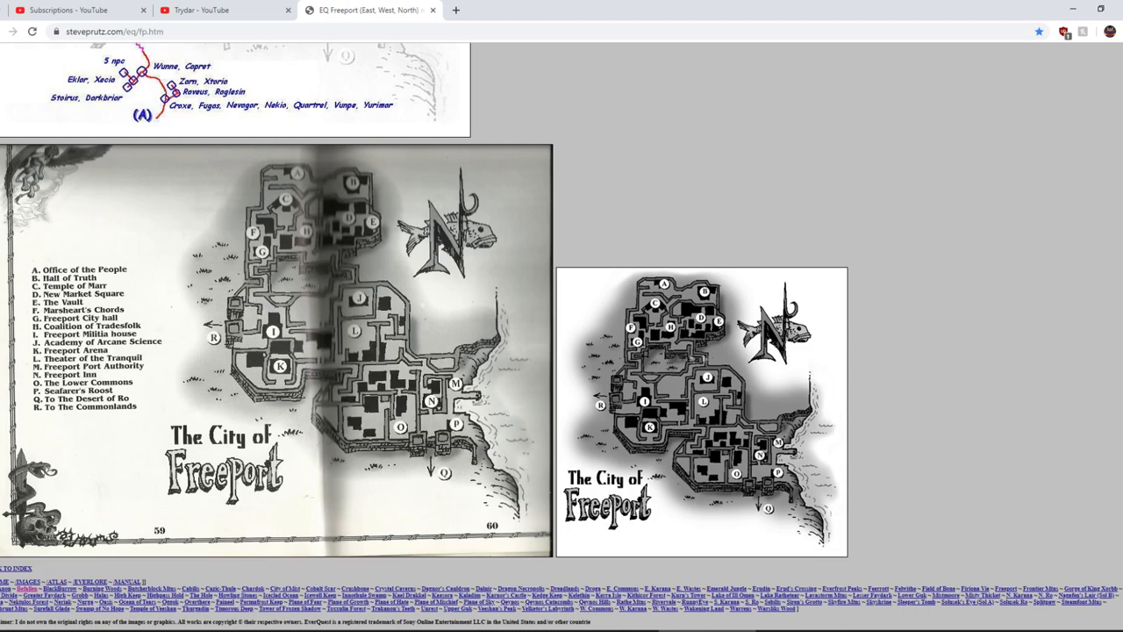
mouse_move(702, 484)
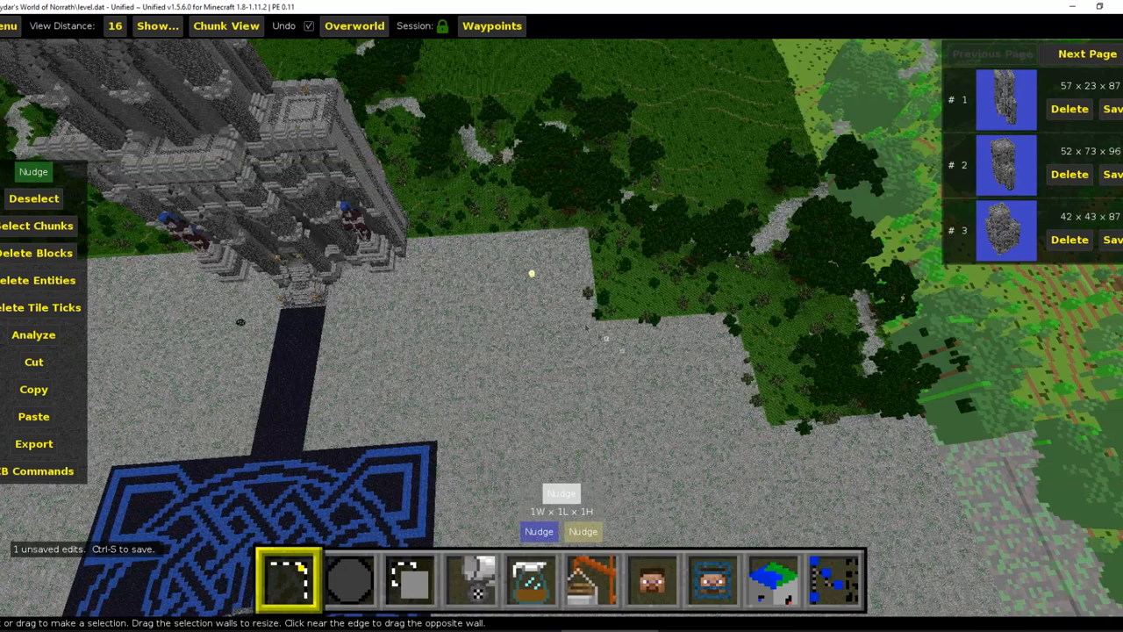
Begin importing the third saved wall schematic over the cathedral courtyard.
left_click_drag(531, 274, 601, 343)
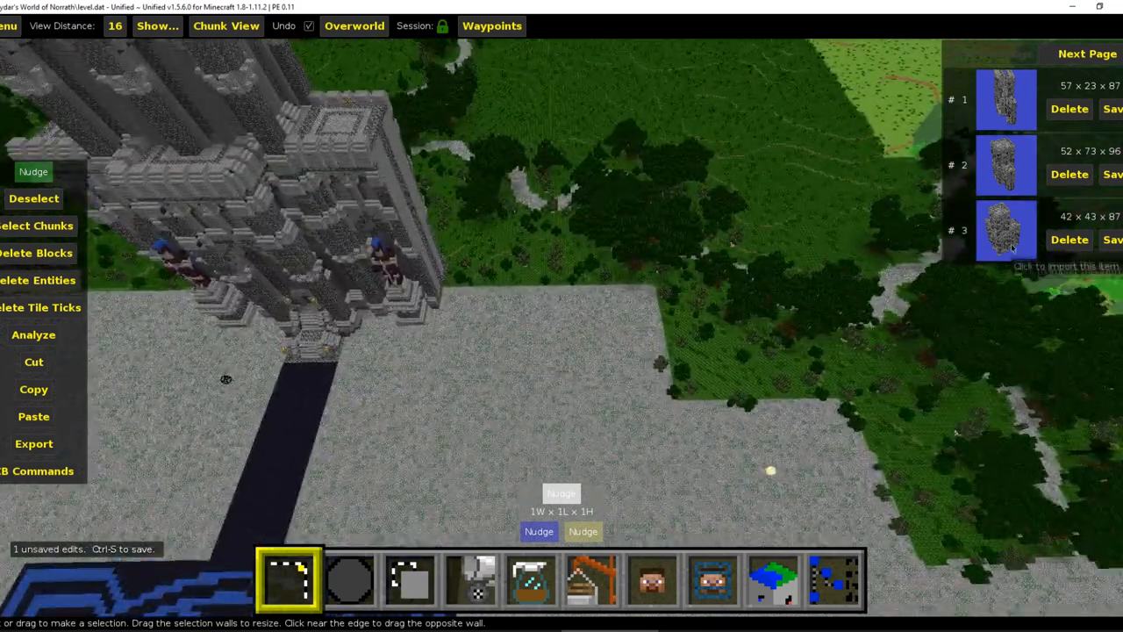
left_click(592, 579)
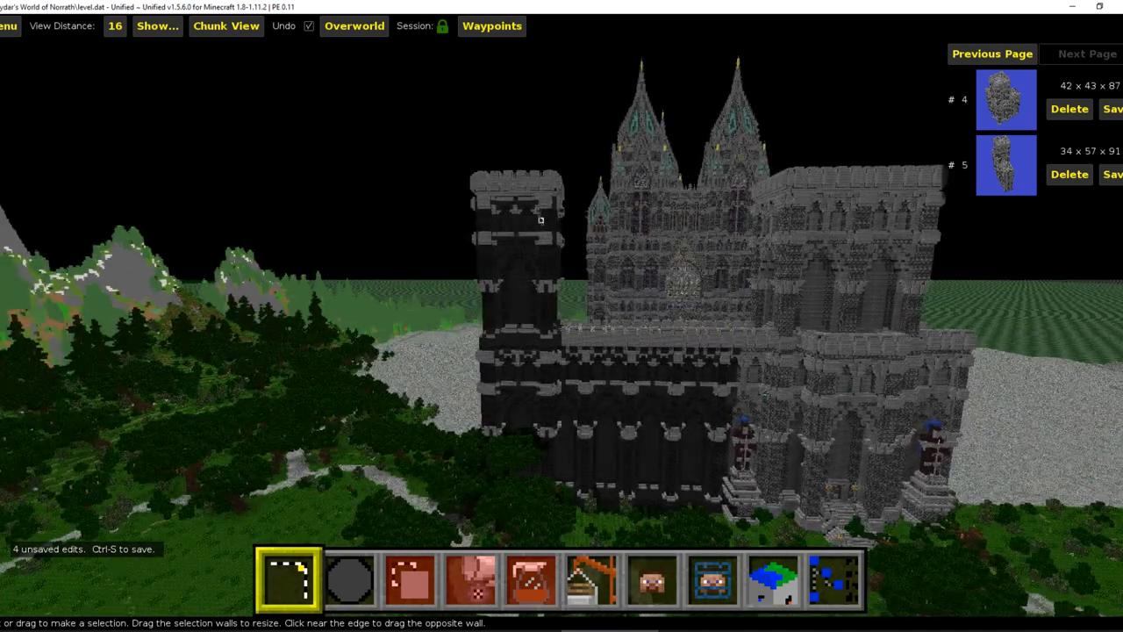
Adjust the view around the cathedral walls to align the dark tower section.
left_click_drag(541, 220, 562, 237)
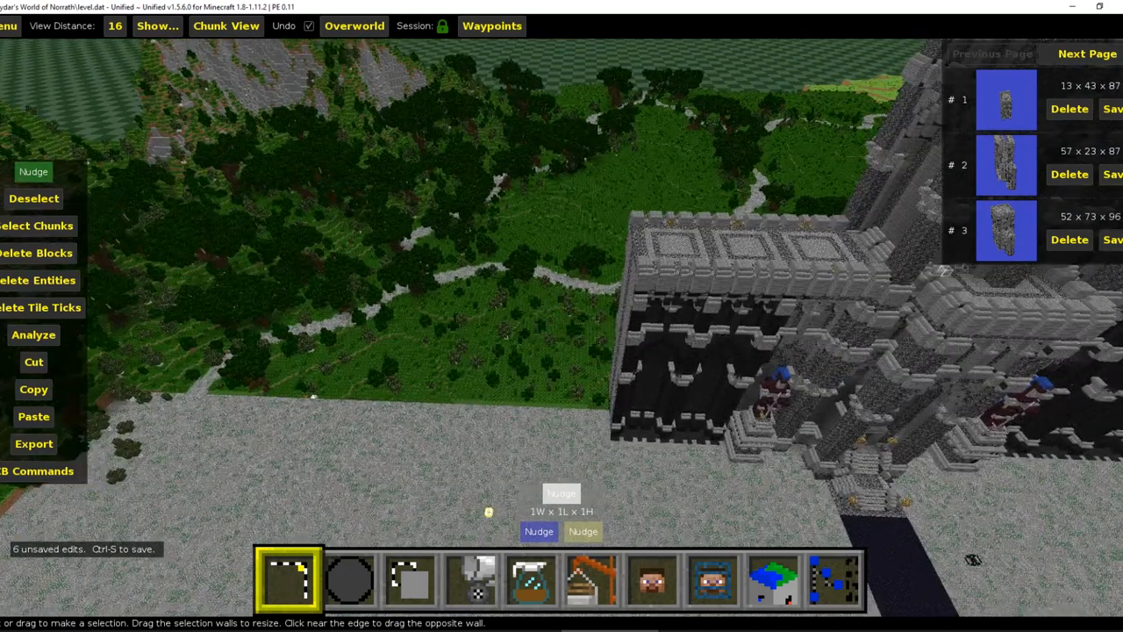
Advance to the next schematic page and start importing another grey wall section.
left_click(1088, 53)
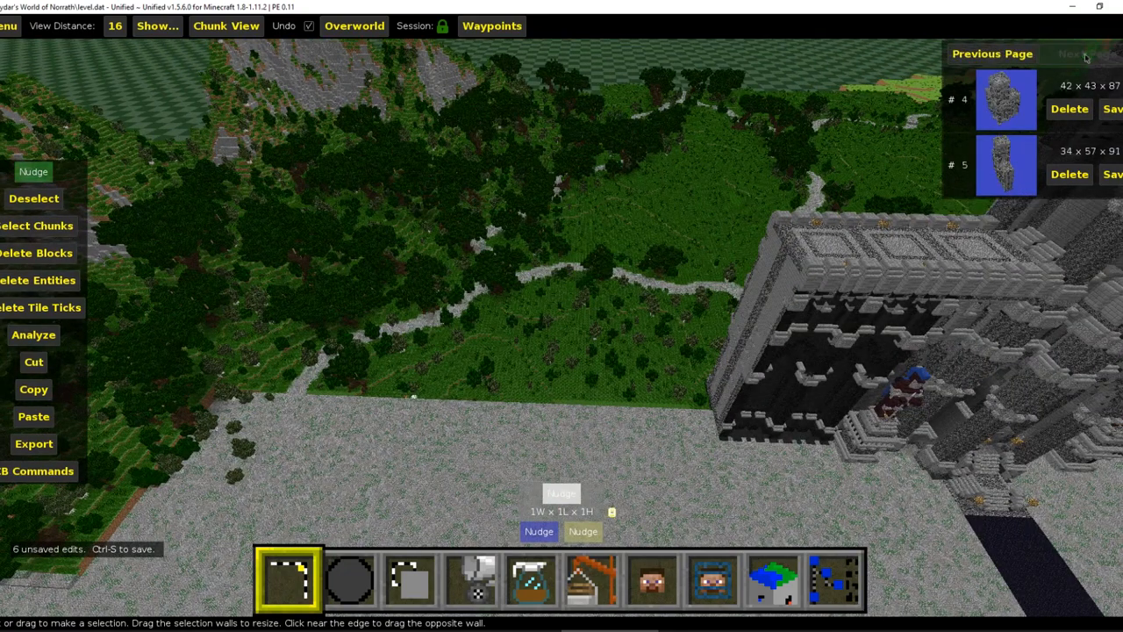
left_click(590, 579)
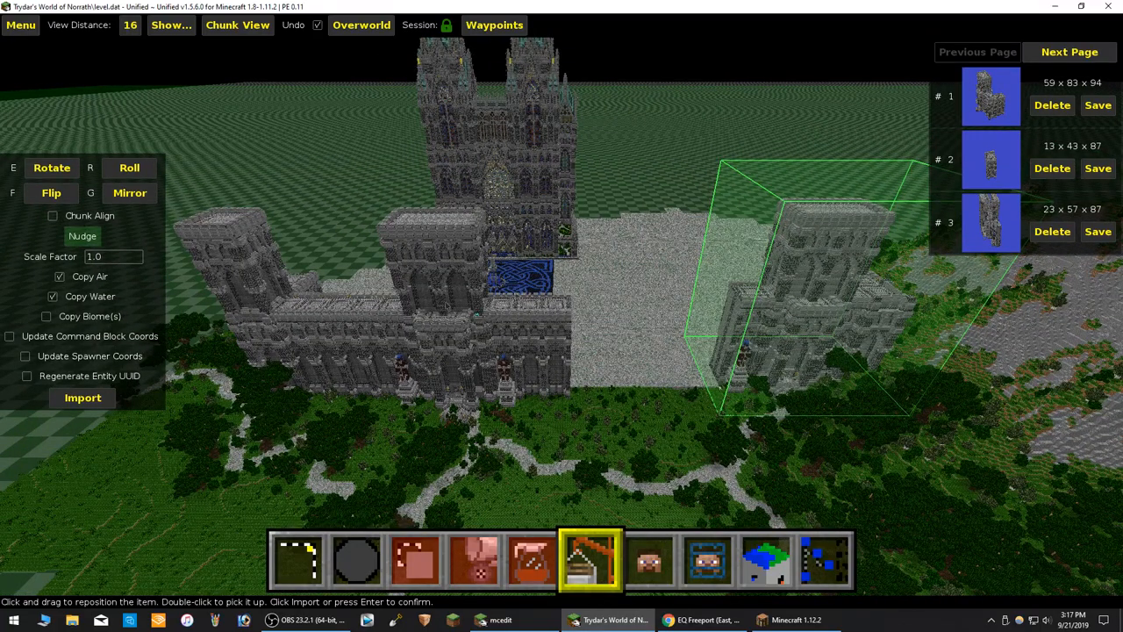
mouse_move(627, 332)
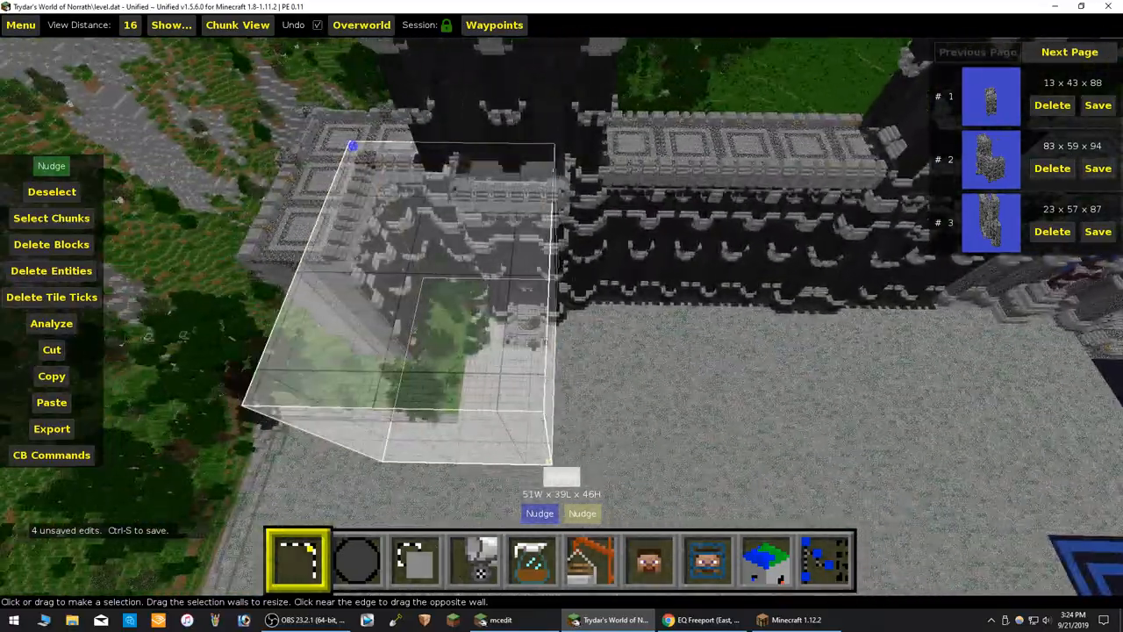
Apply an edit to the selected wall corner region near the gatehouse.
left_click(51, 350)
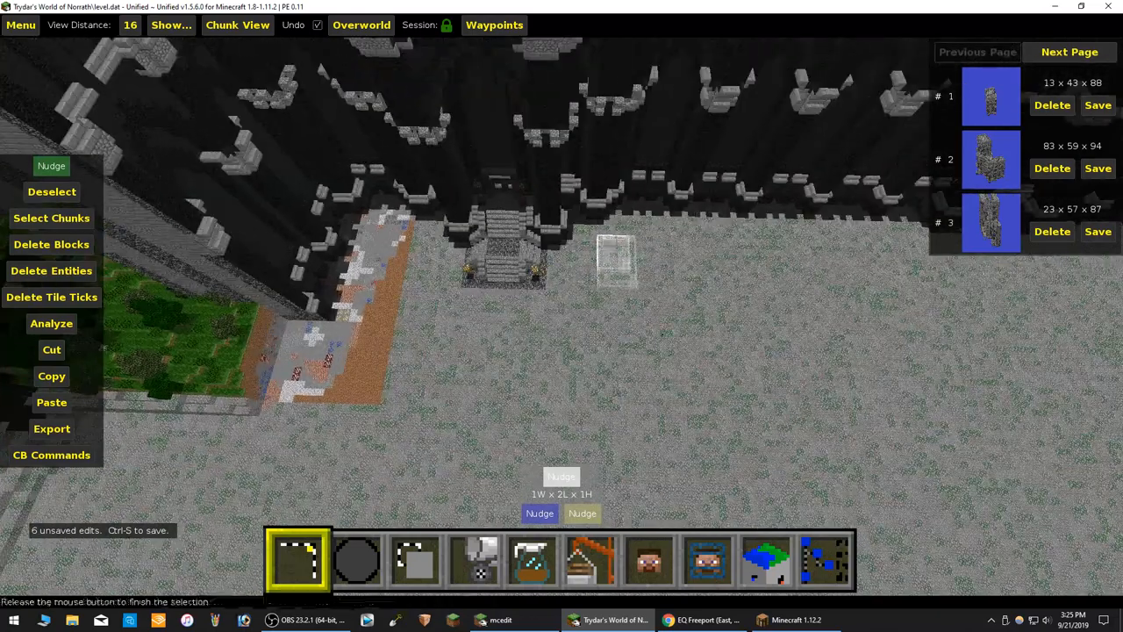
Copy the flat 25 x 40 x 1 courtyard patch to the clipboard as entry #1.
left_click(51, 376)
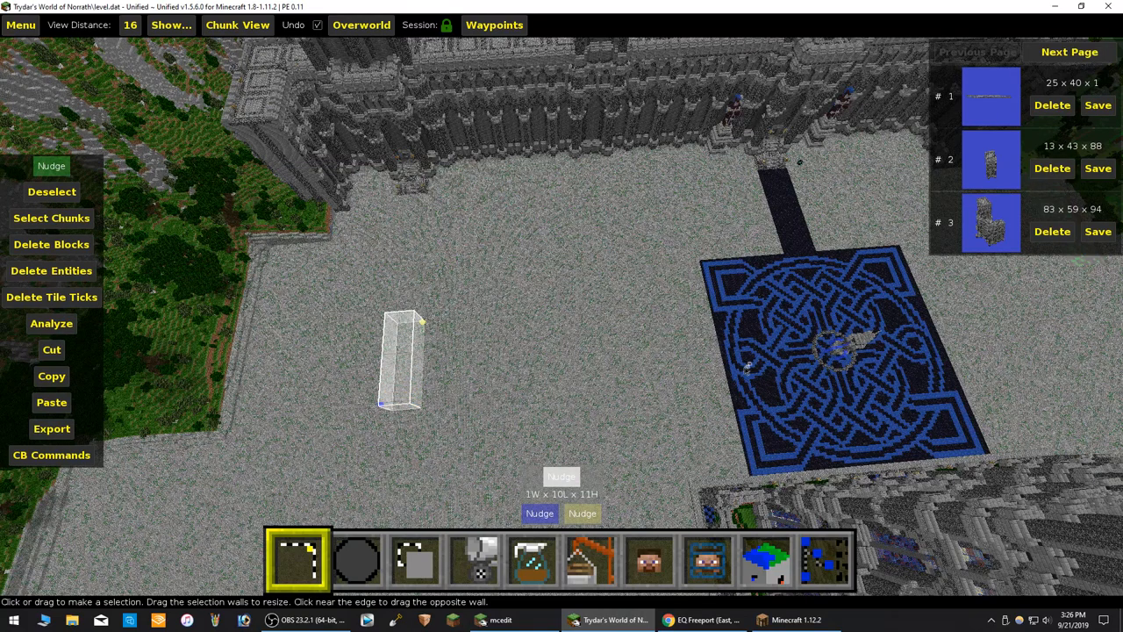
Drag out a 1W x 10L x 11H selection column on the courtyard floor.
left_click_drag(419, 323, 737, 358)
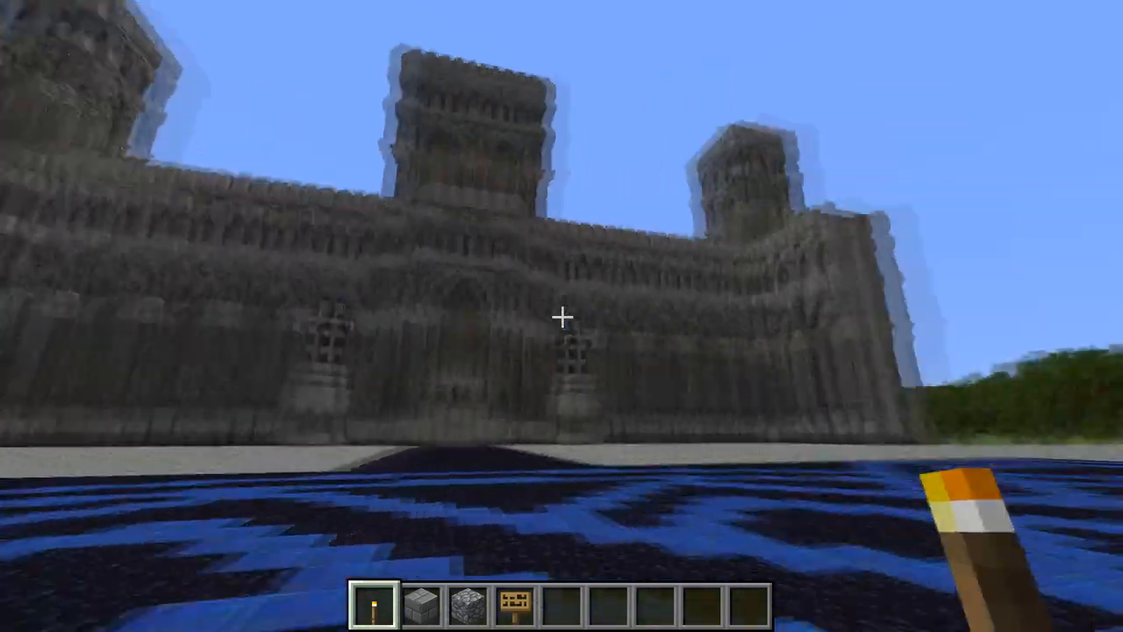
mouse_move(562, 316)
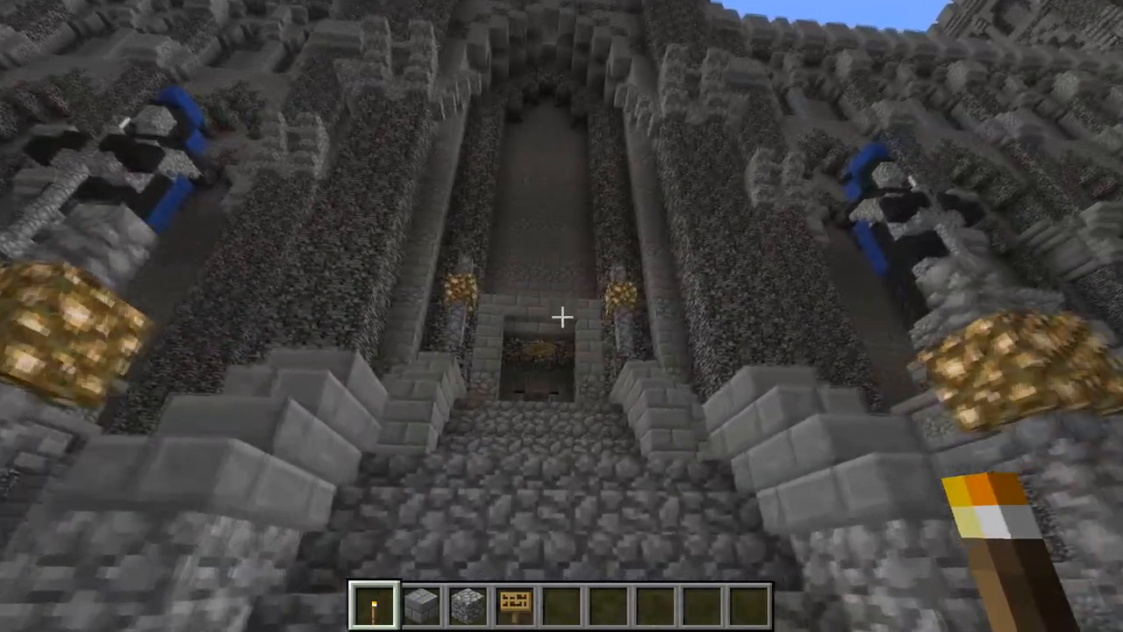
mouse_move(562, 316)
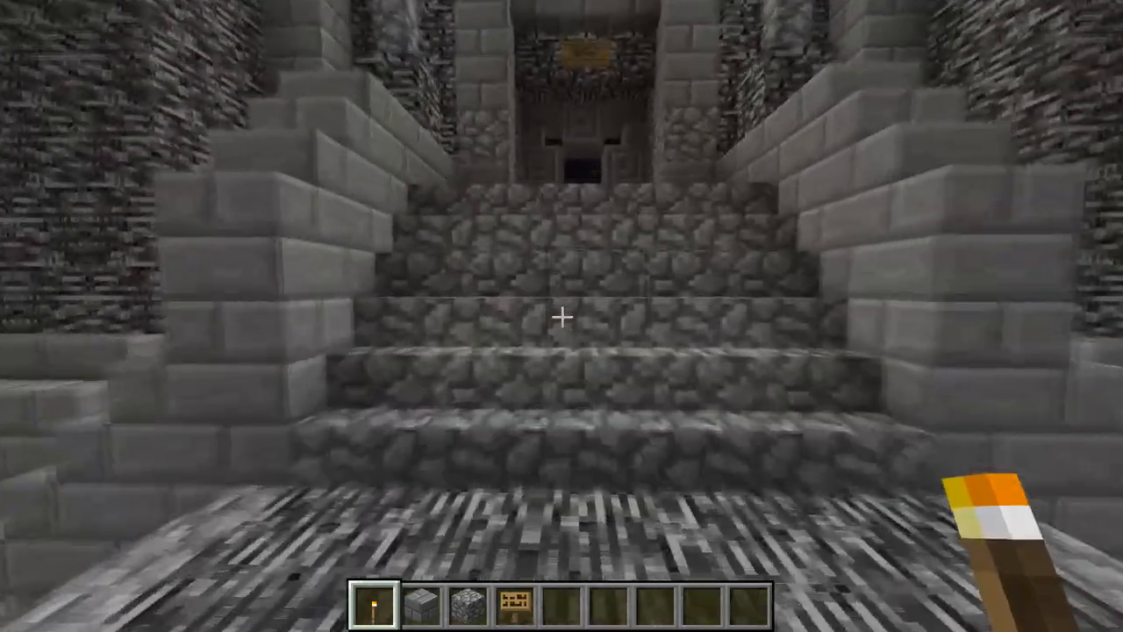
mouse_move(562, 316)
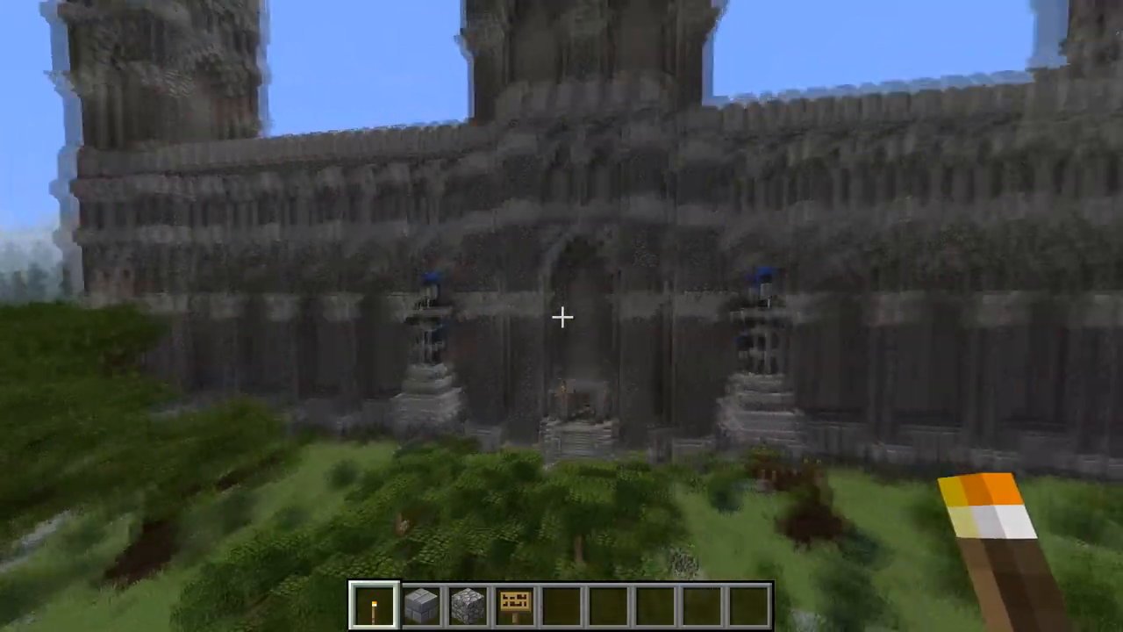
mouse_move(562, 316)
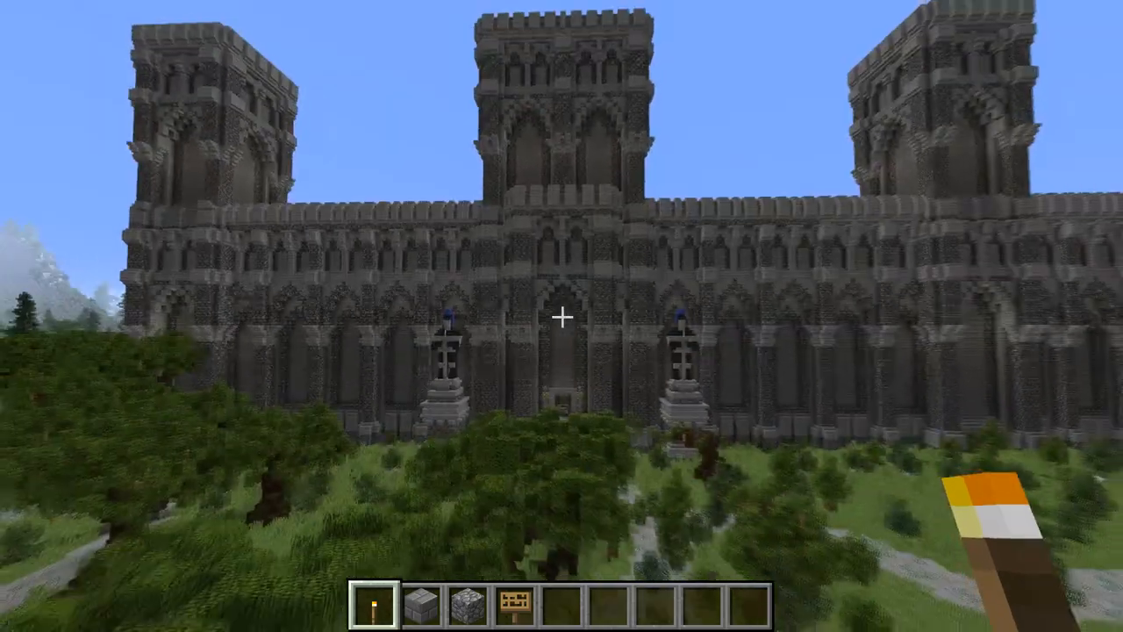
mouse_move(562, 316)
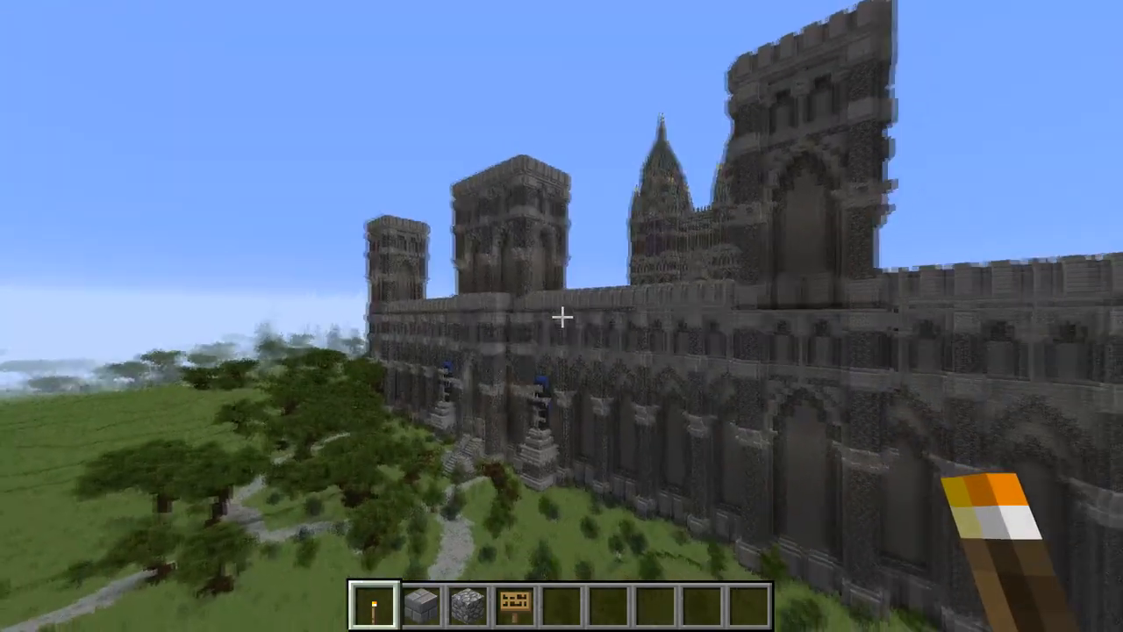
mouse_move(562, 316)
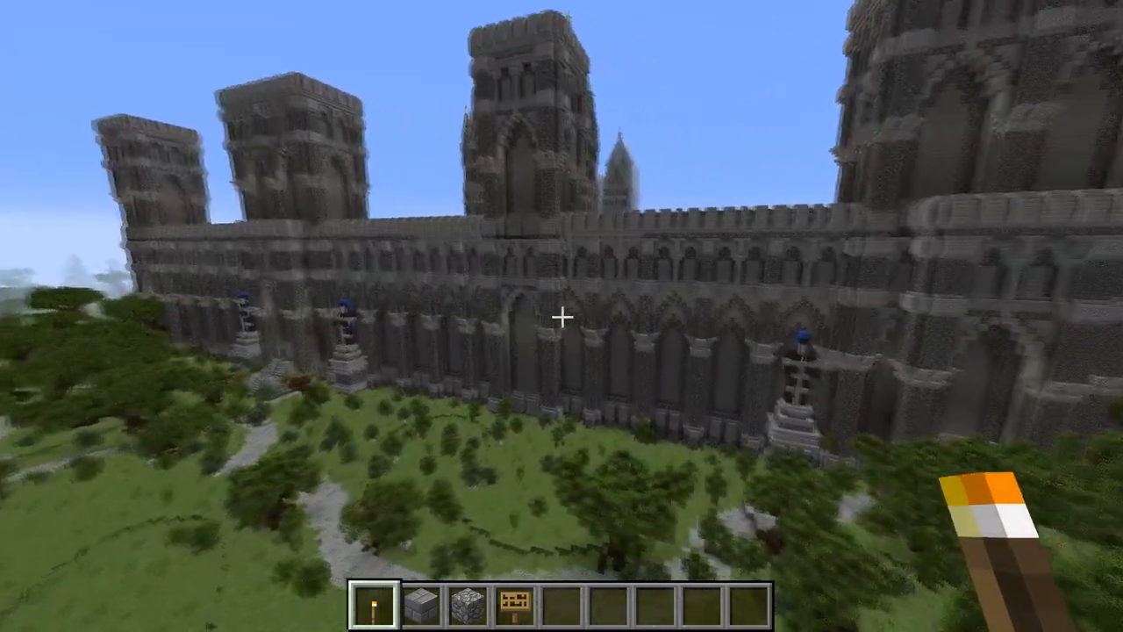
mouse_move(562, 316)
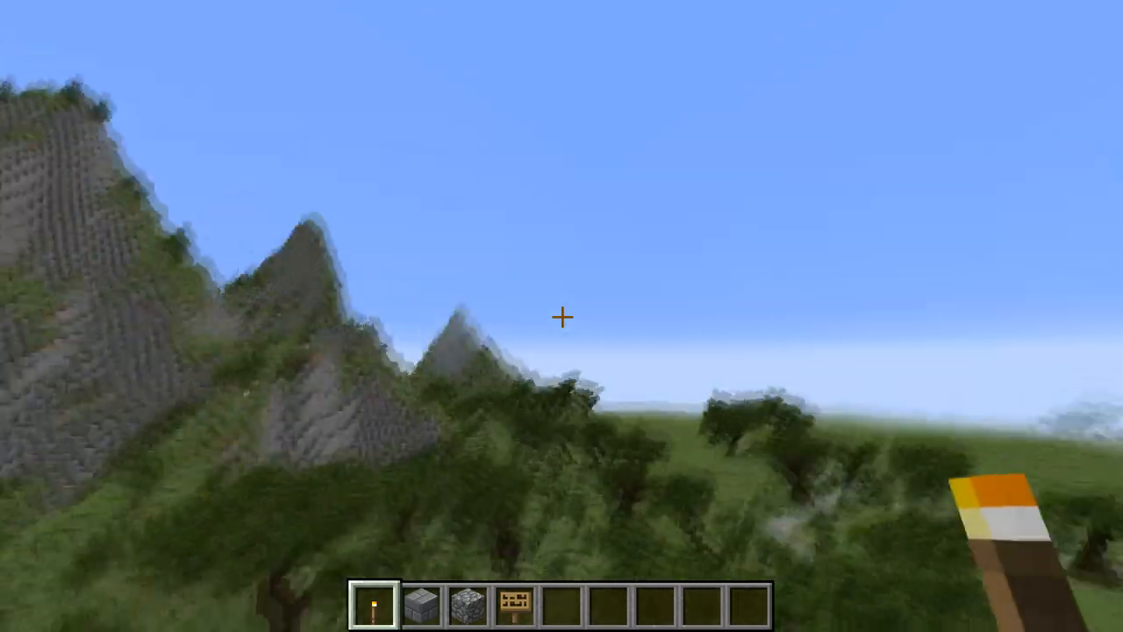
mouse_move(562, 316)
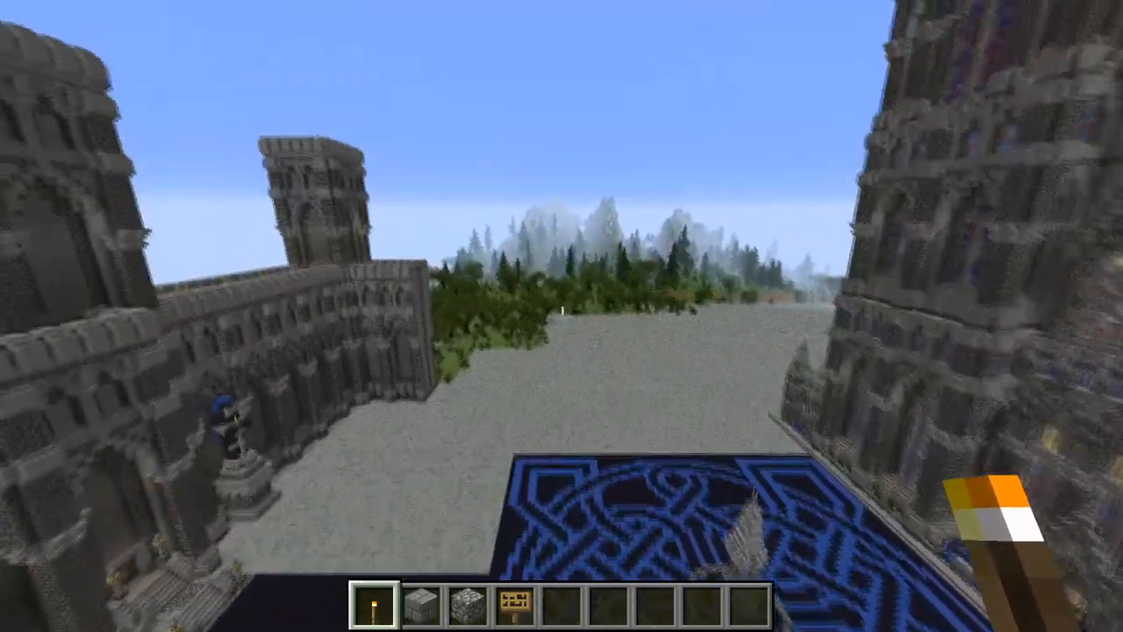
mouse_move(562, 316)
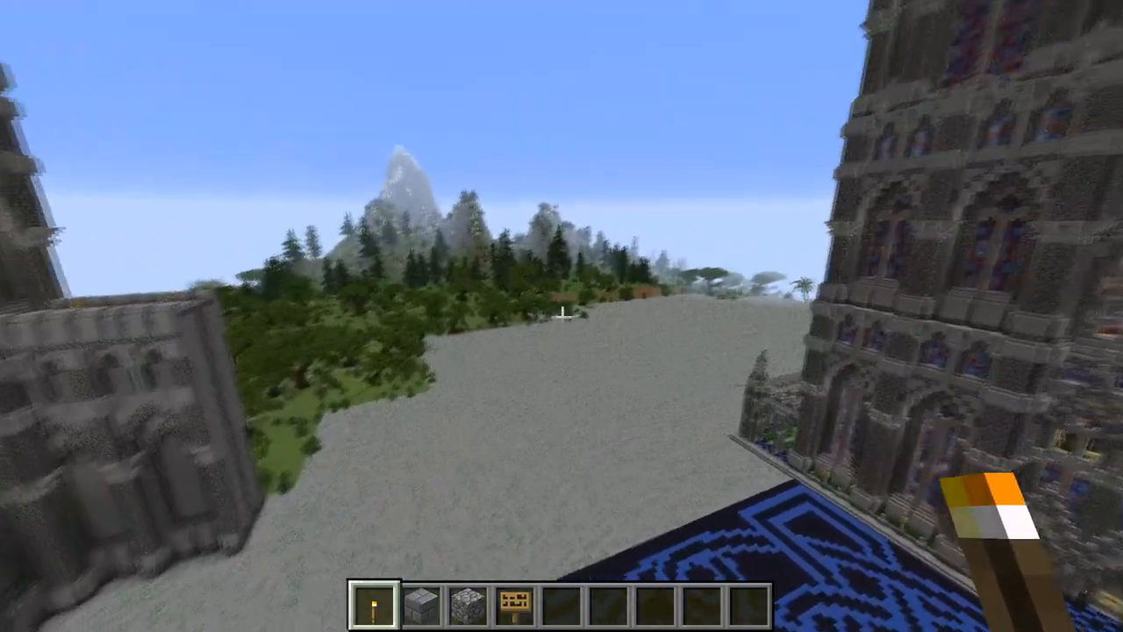
mouse_move(562, 316)
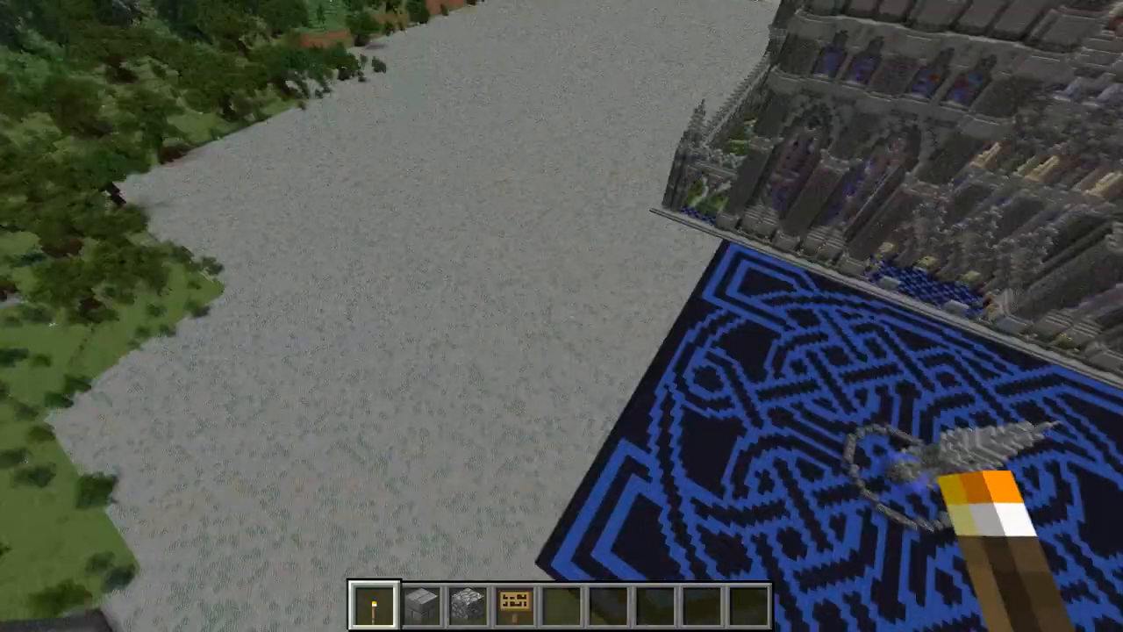
mouse_move(561, 316)
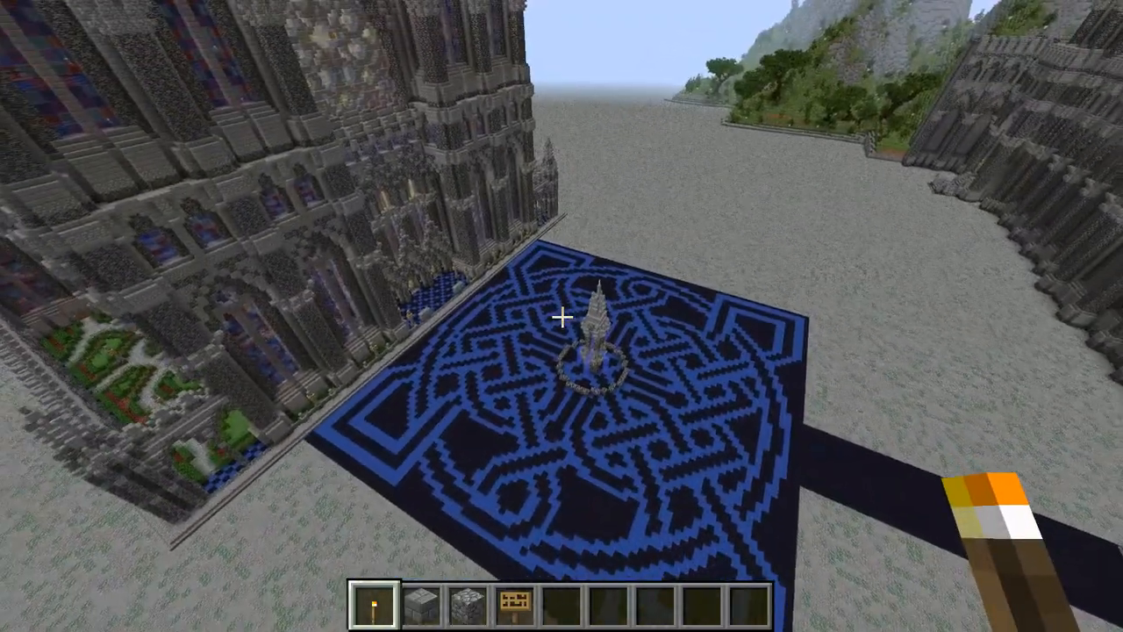
Fly over the wall above the knotwork plaza and switch to cobblestone in hotbar slot 3.
key("3")
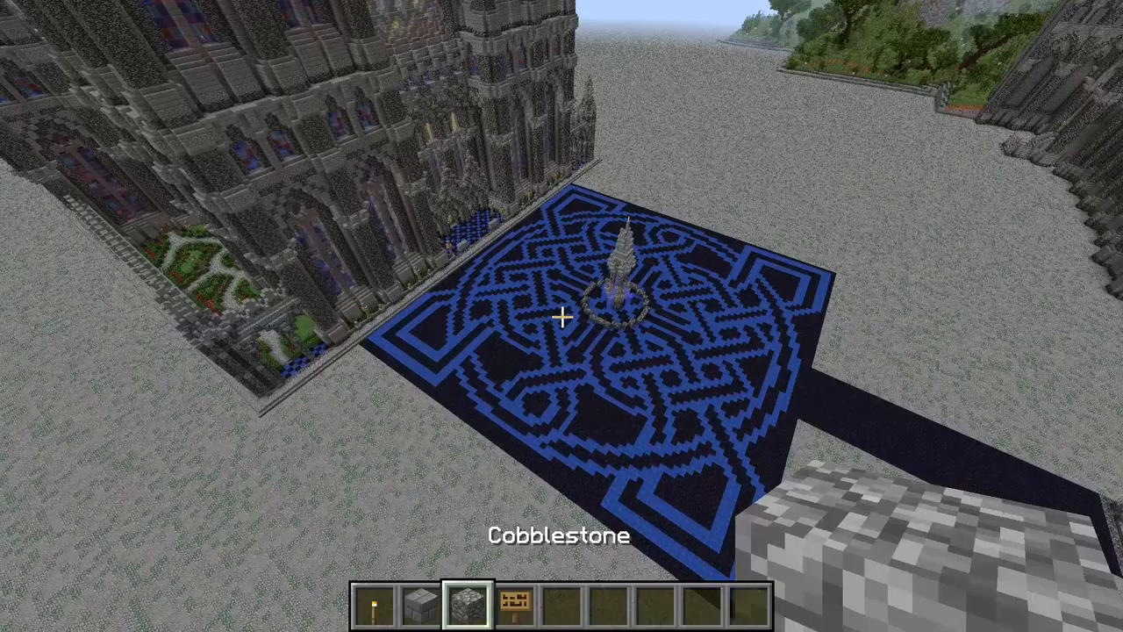